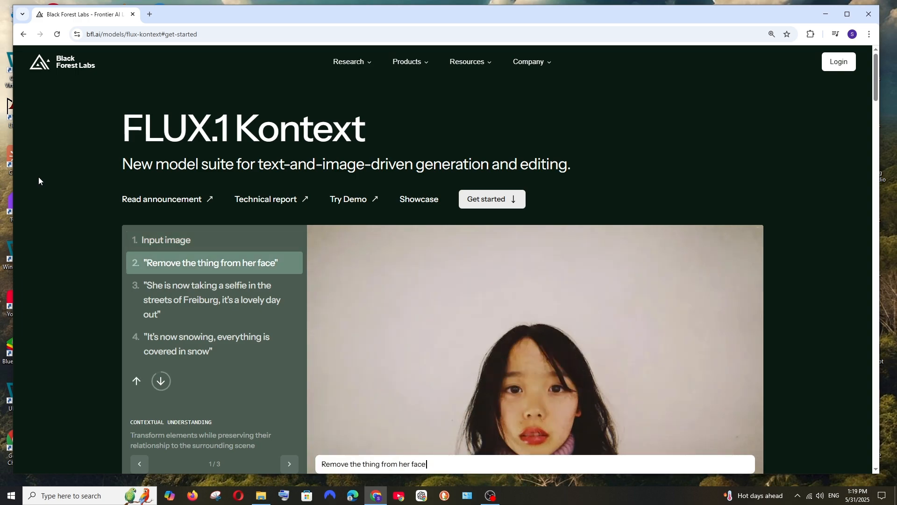
# - Browse the Kontext demo carousel and show the original portrait input image with the snowflake
pyautogui.click(212, 299)
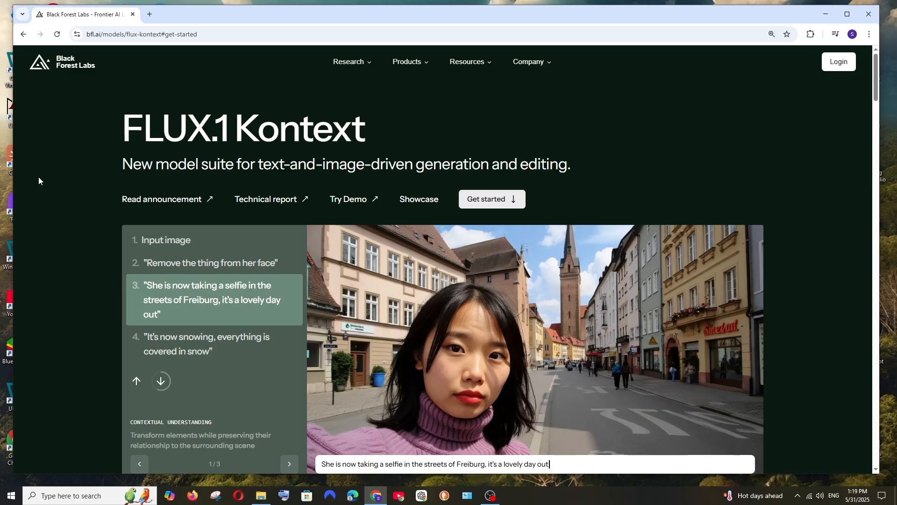
pyautogui.click(161, 380)
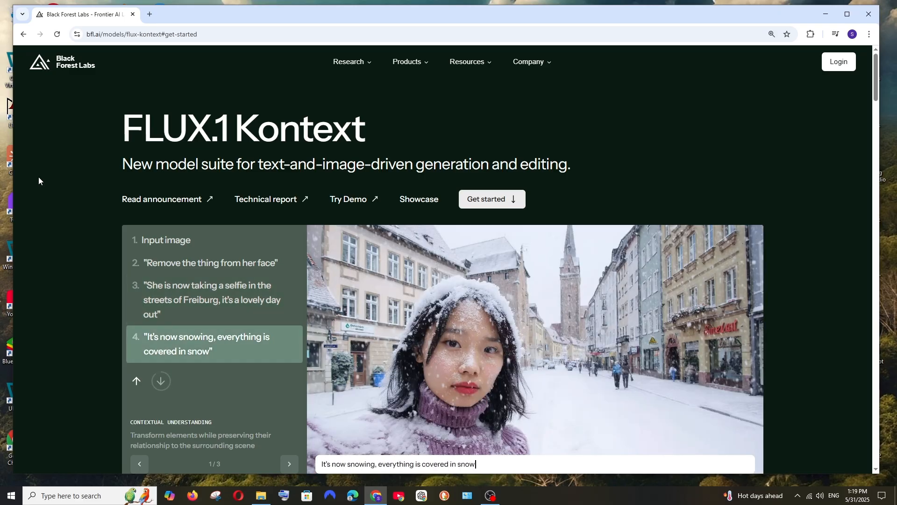
pyautogui.click(166, 239)
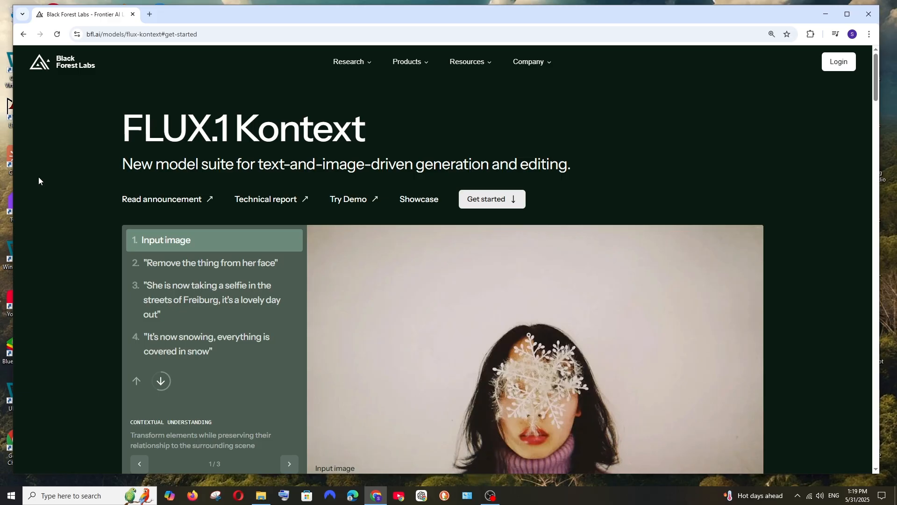
pyautogui.click(211, 263)
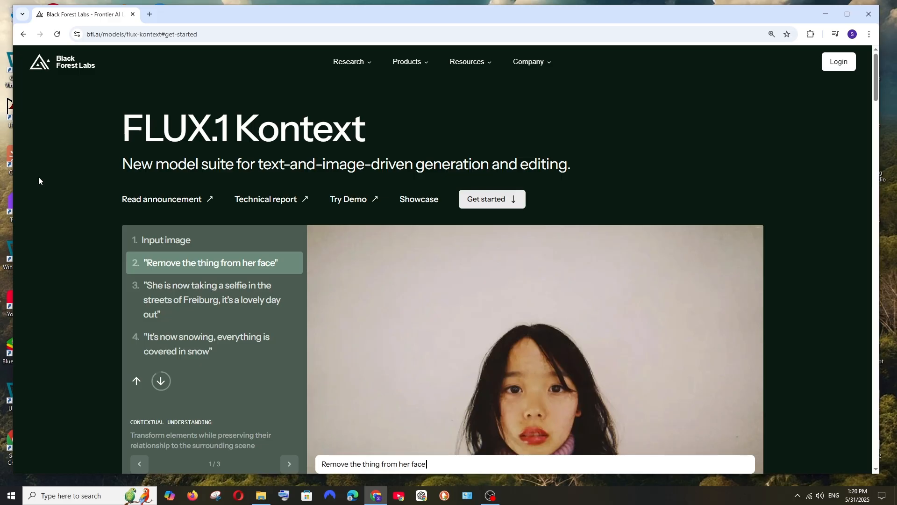
pyautogui.click(205, 344)
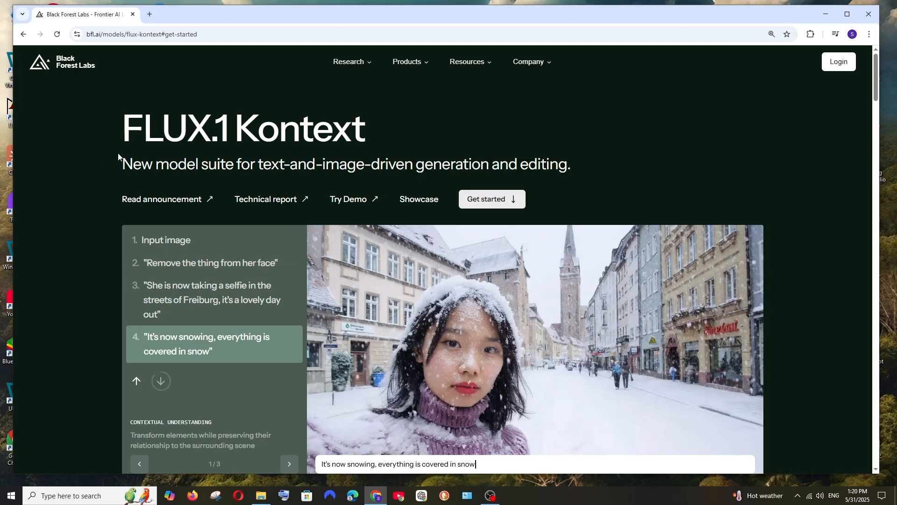
pyautogui.click(166, 240)
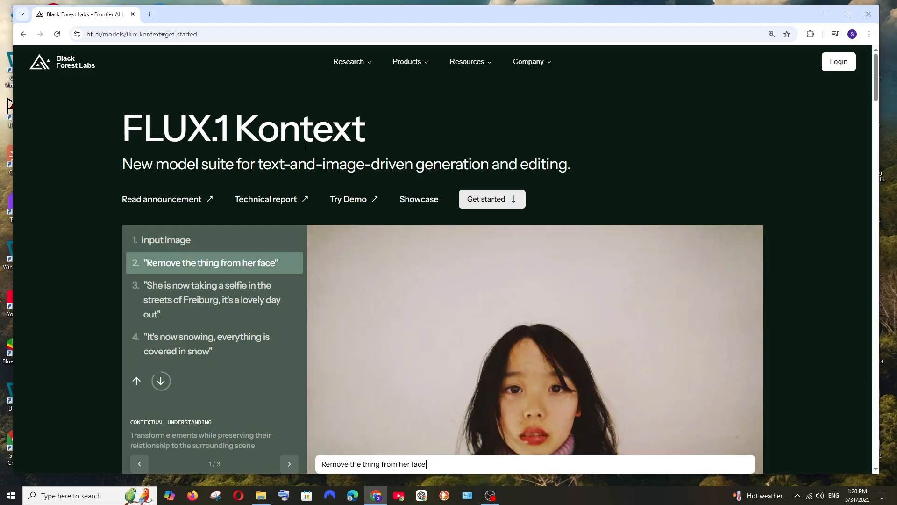
pyautogui.click(211, 300)
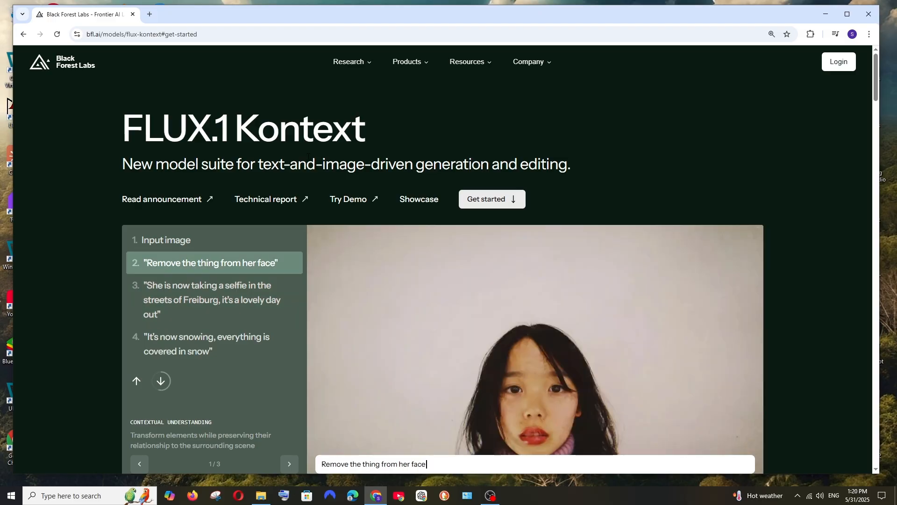
pyautogui.click(166, 240)
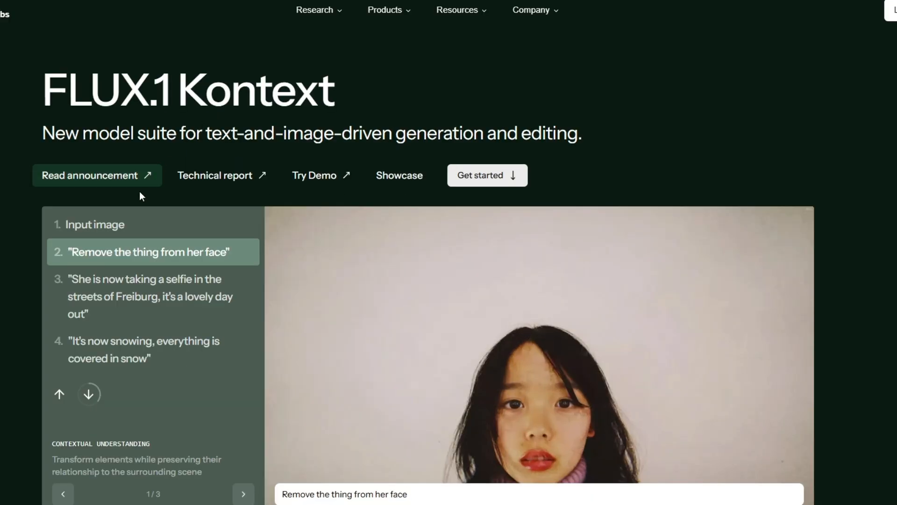
pyautogui.click(95, 225)
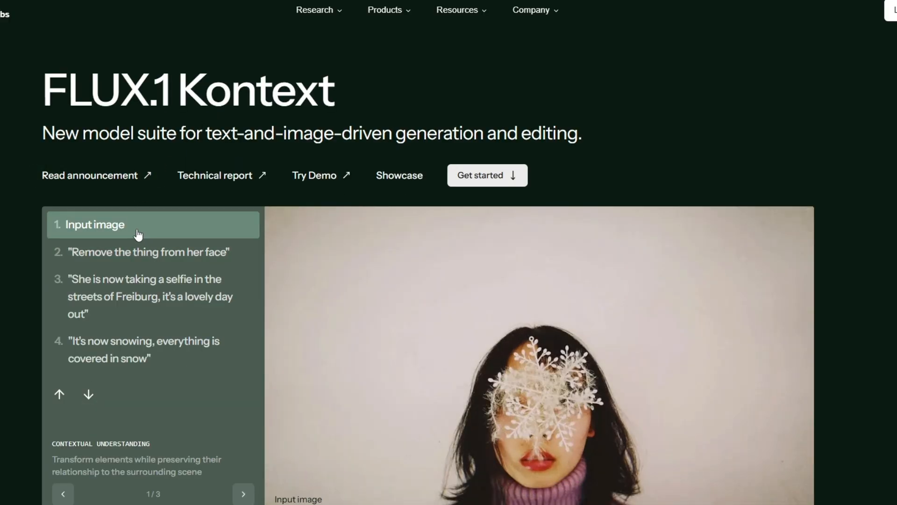
pyautogui.scroll(-3)
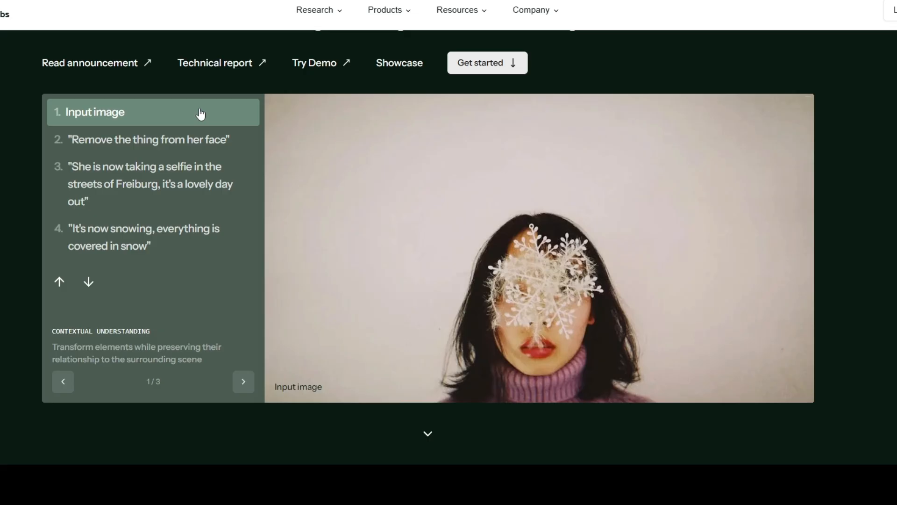
pyautogui.moveTo(196, 112)
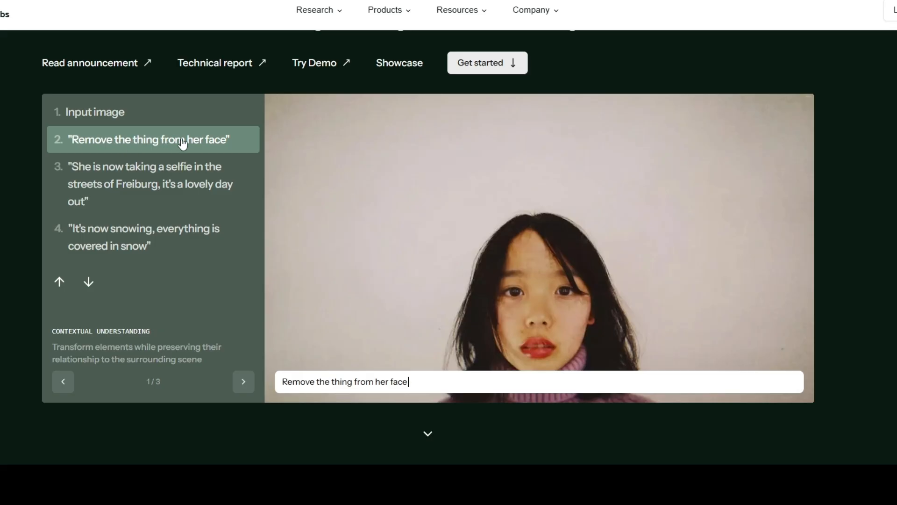
# - Show the 'Remove the thing from her face' edit with the snowflake gone
pyautogui.click(94, 112)
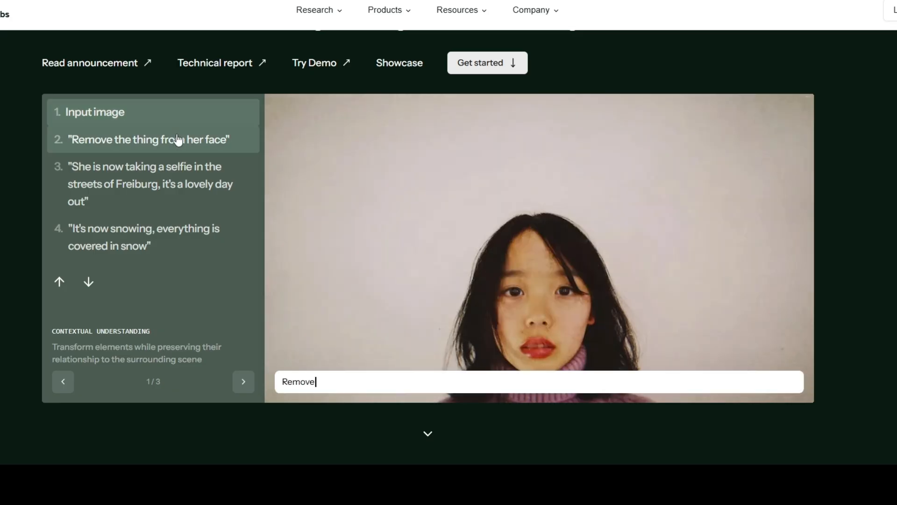
pyautogui.write('the thing from her face')
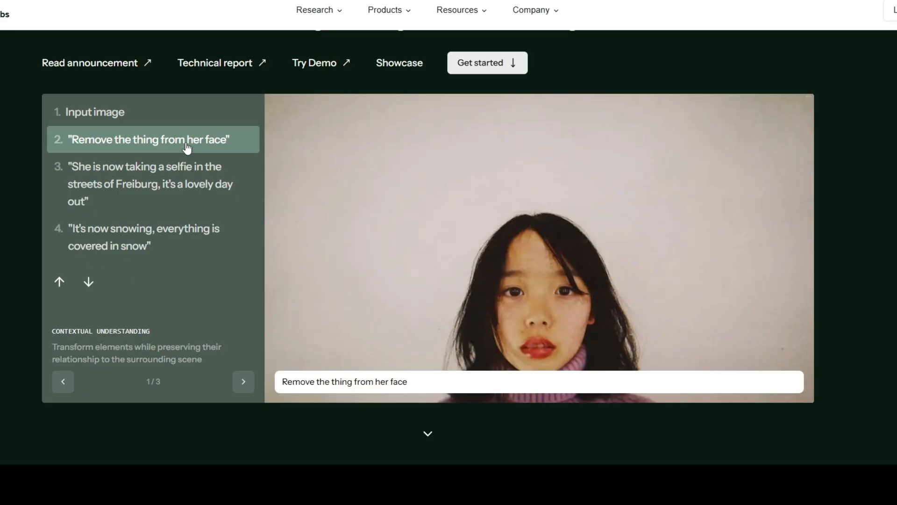
pyautogui.click(176, 184)
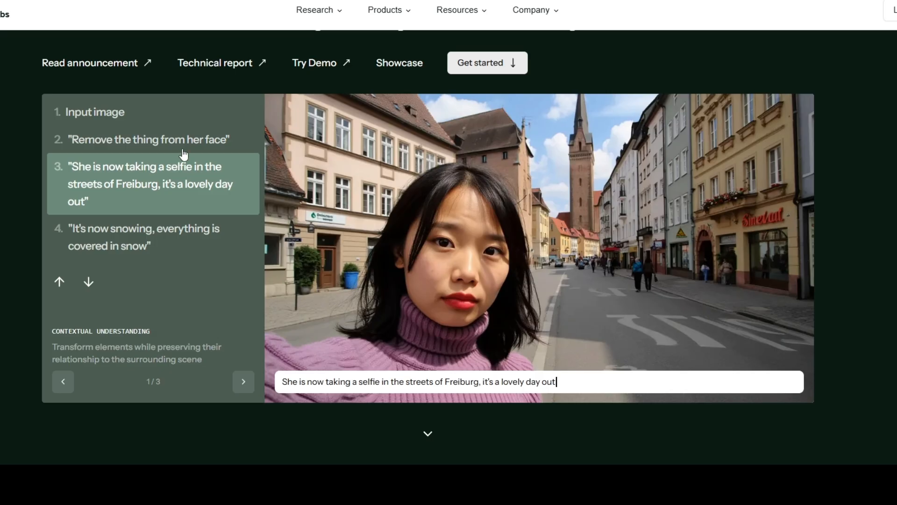
pyautogui.click(149, 139)
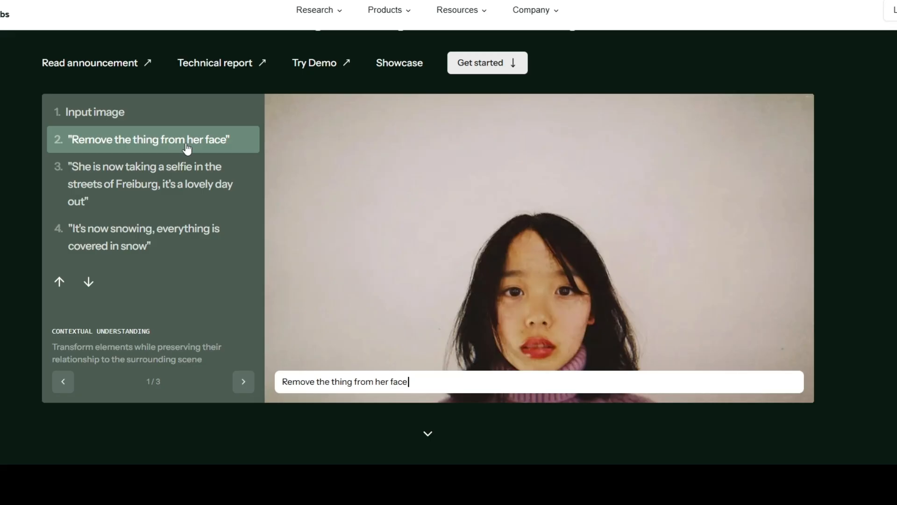
pyautogui.click(149, 184)
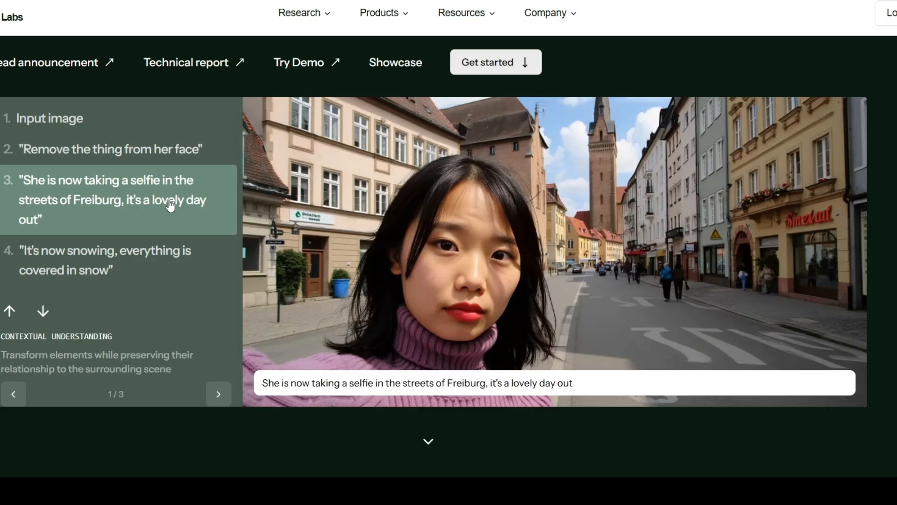
# - View step 3, the Freiburg street selfie, then step 4, the snowy street version
pyautogui.click(94, 259)
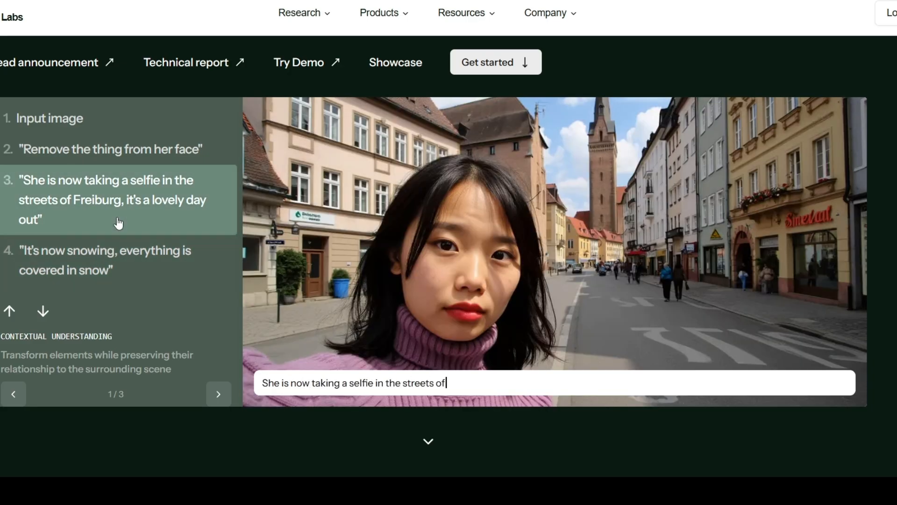
pyautogui.write("Freiburg, it's a lovely day out")
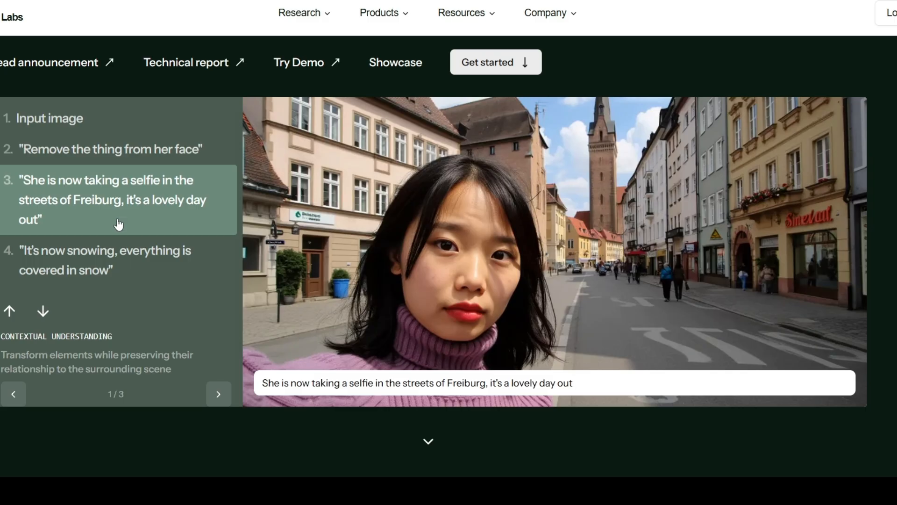
pyautogui.click(114, 250)
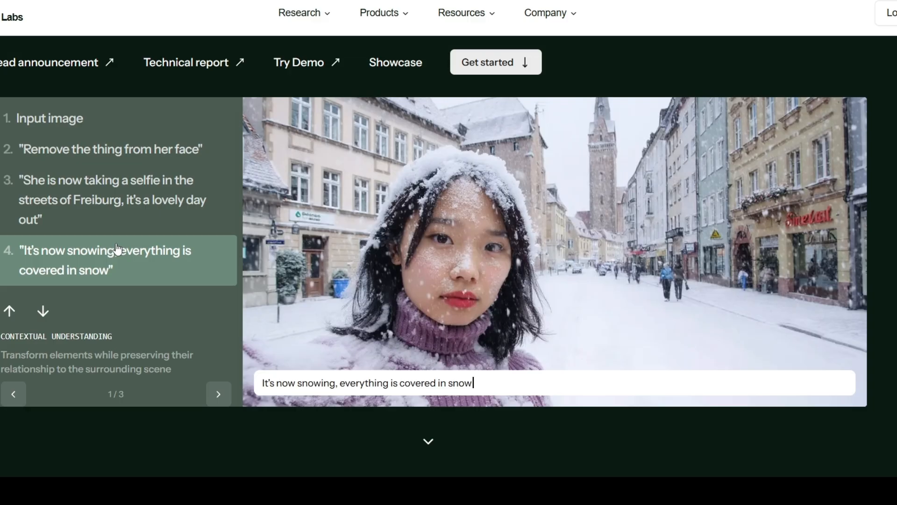
pyautogui.moveTo(124, 254)
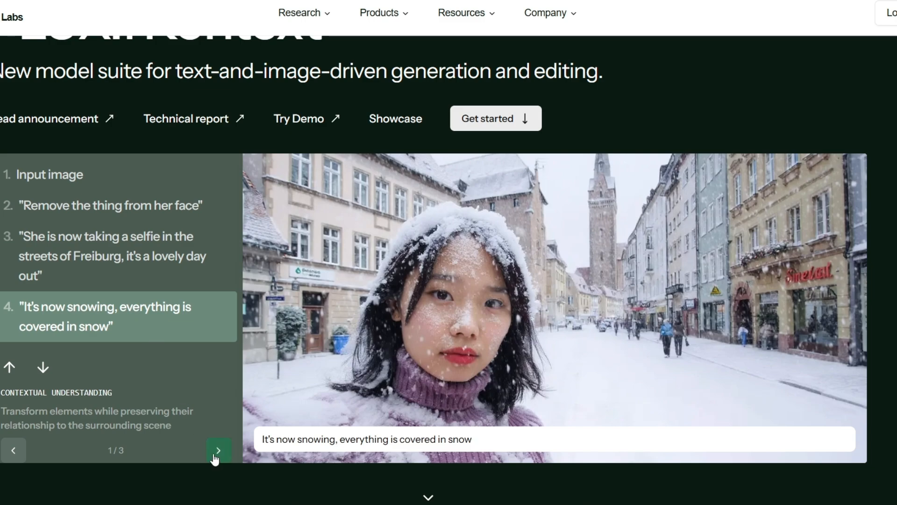
# - Move to the bird storyboard and view the input, movie theater and launch edits
pyautogui.click(216, 449)
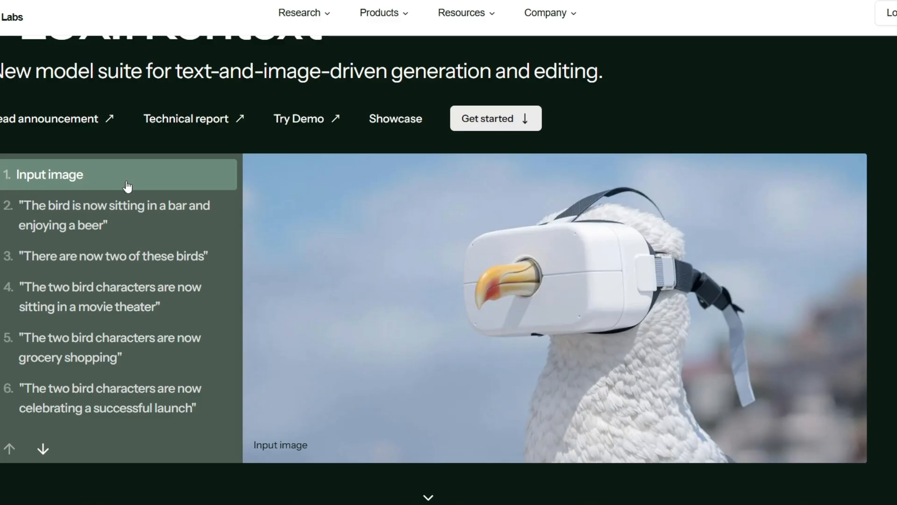
pyautogui.click(120, 215)
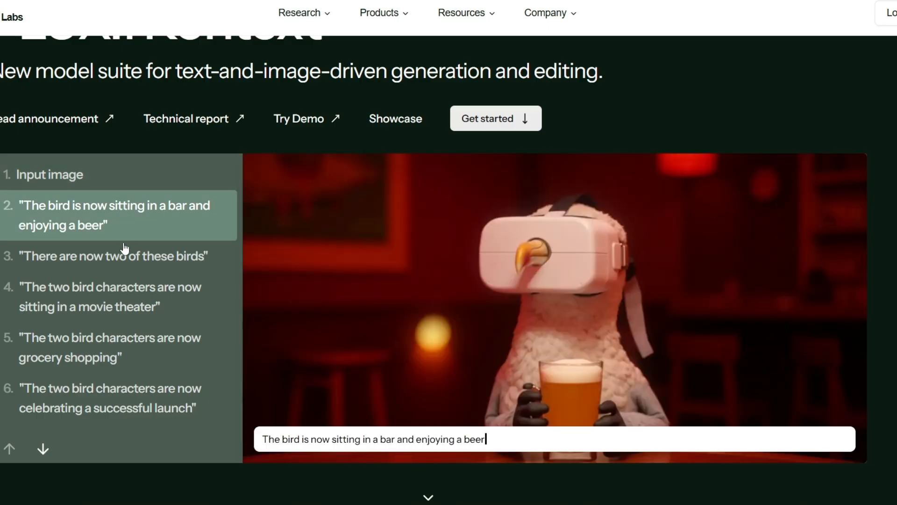
pyautogui.click(116, 296)
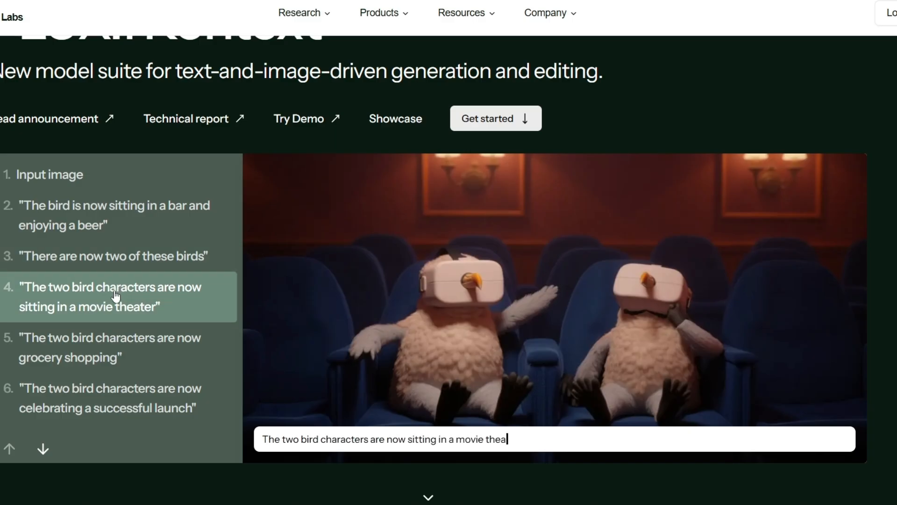
pyautogui.write('ter')
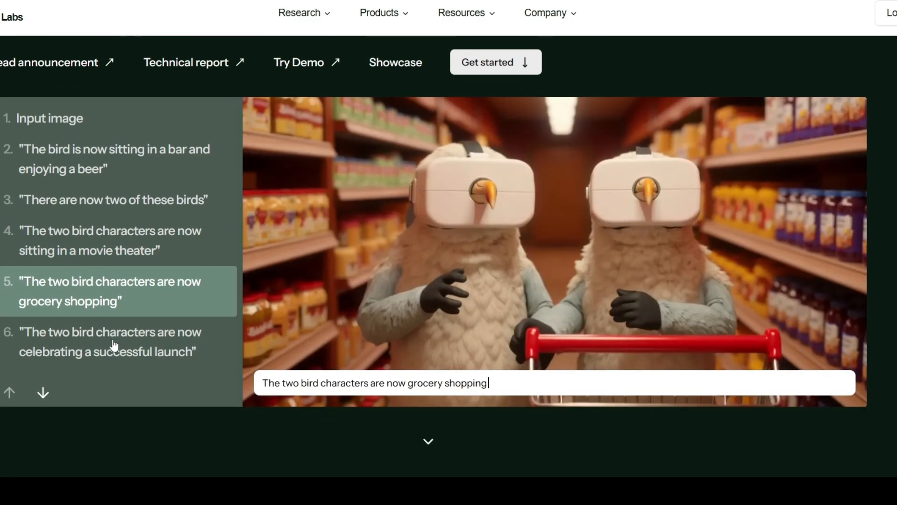
pyautogui.click(108, 342)
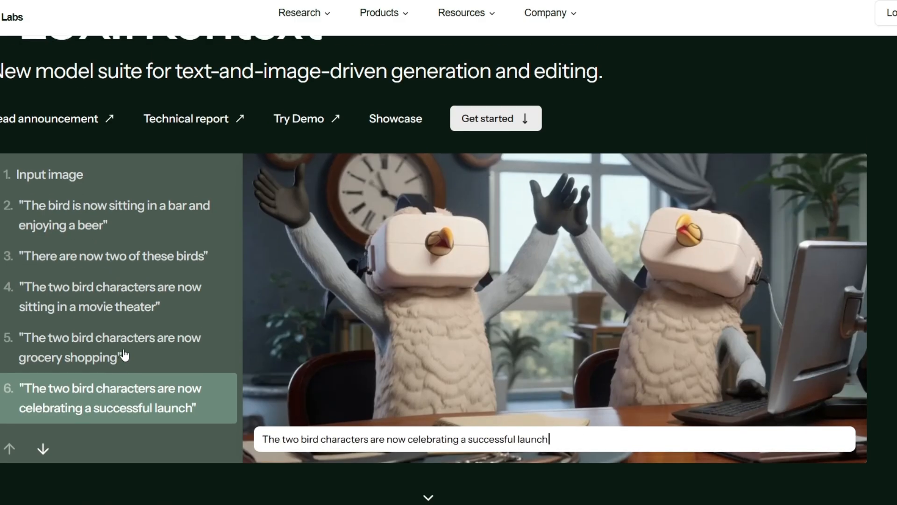
# - Cycle through the bird edits again, ending on the bird enjoying a beer in a bar
pyautogui.click(115, 215)
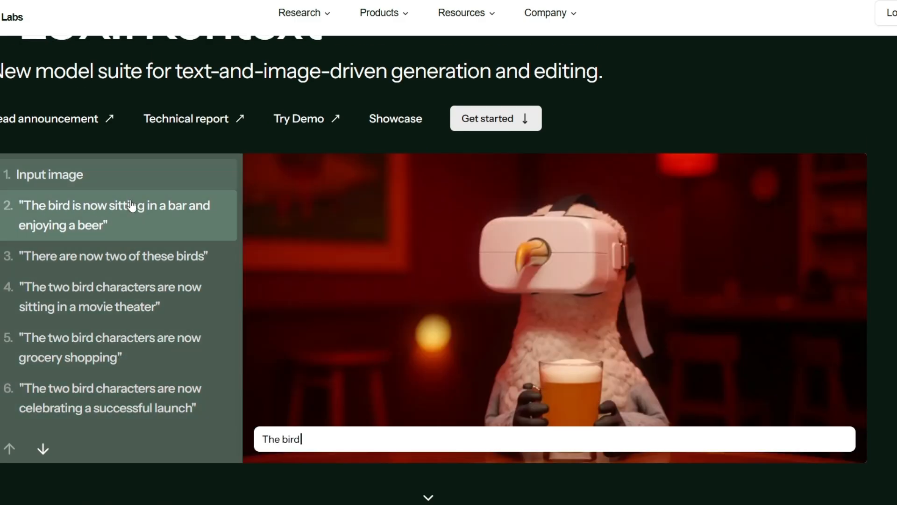
pyautogui.click(126, 296)
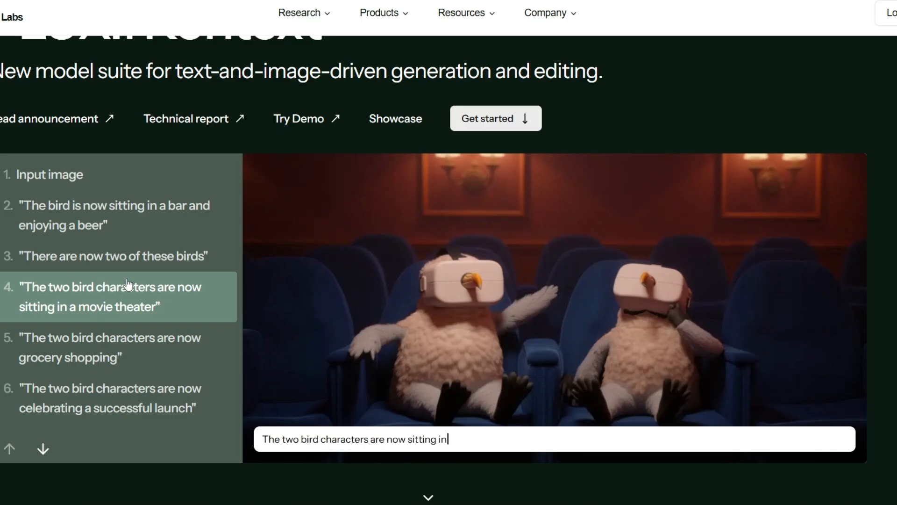
pyautogui.click(49, 174)
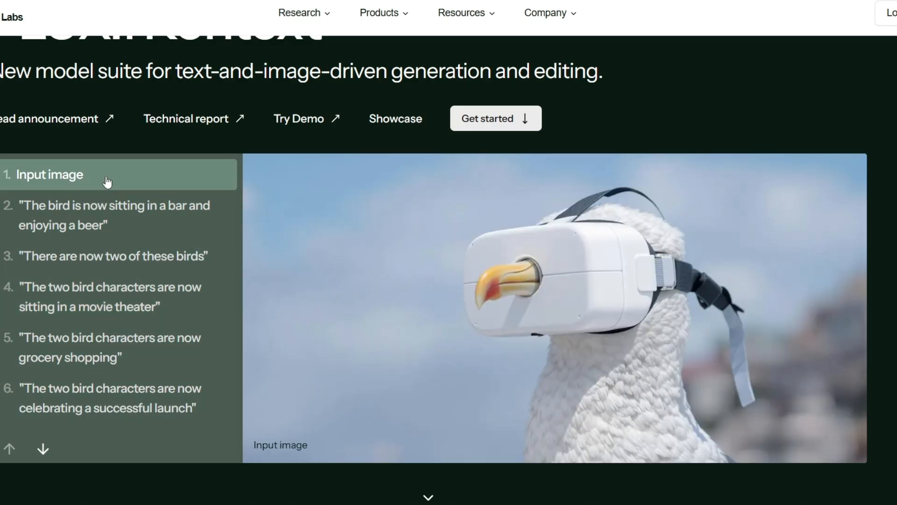
pyautogui.click(99, 397)
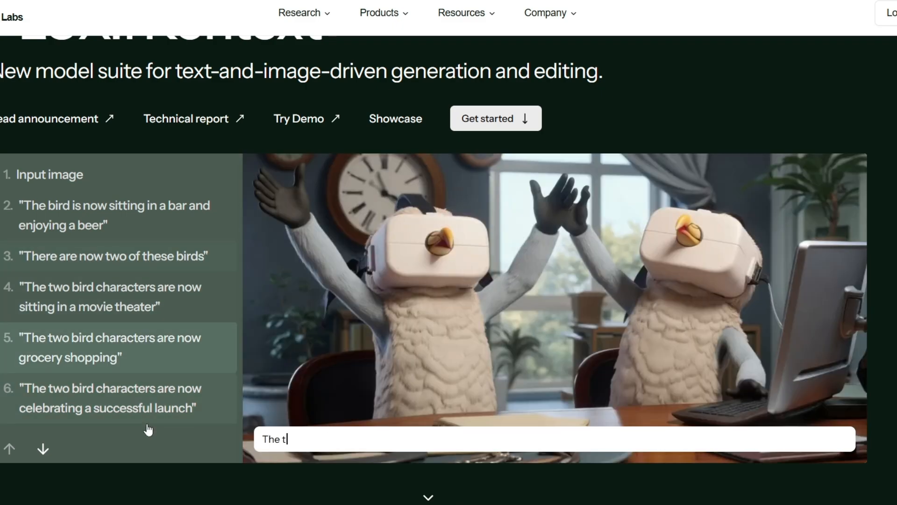
pyautogui.click(110, 398)
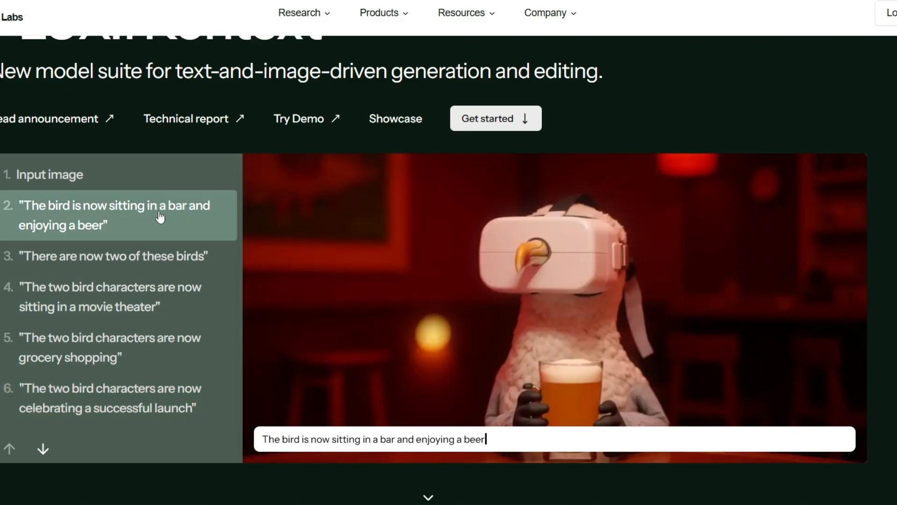
pyautogui.click(113, 256)
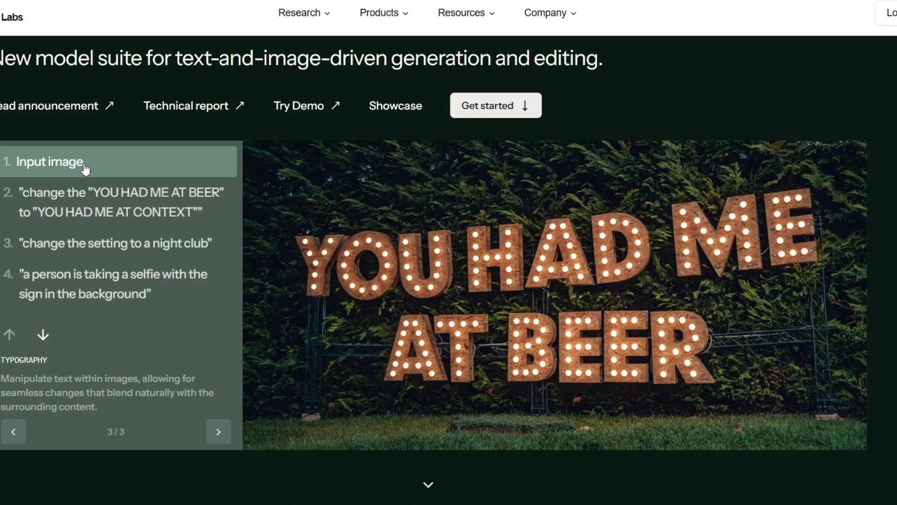
# - Compare the original 'YOU HAD ME AT BEER' sign, the 'CONTEXT' sign and the night-club version
pyautogui.click(98, 201)
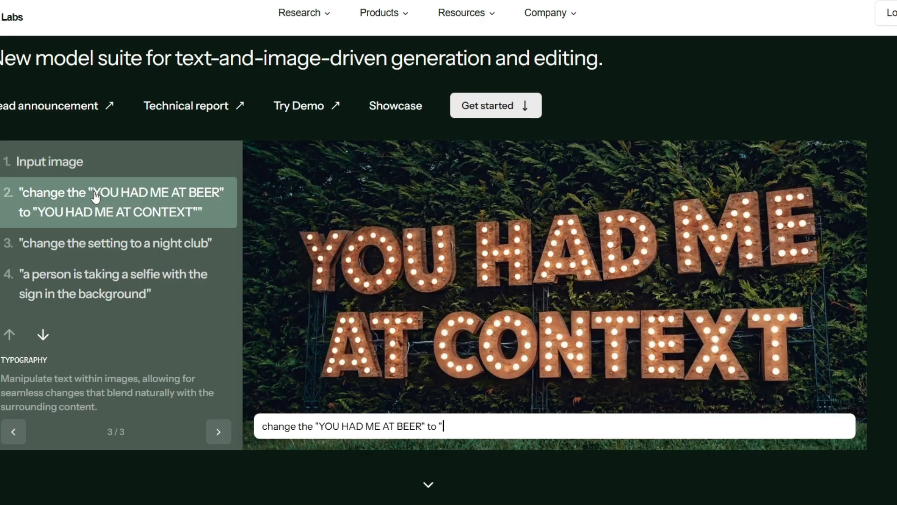
pyautogui.write('YOU HAD ME AT CONTEXT"')
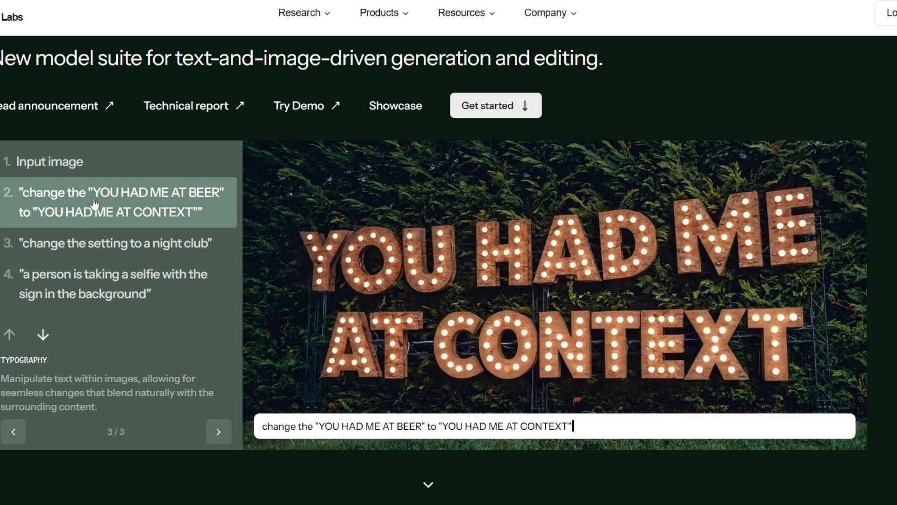
pyautogui.click(42, 161)
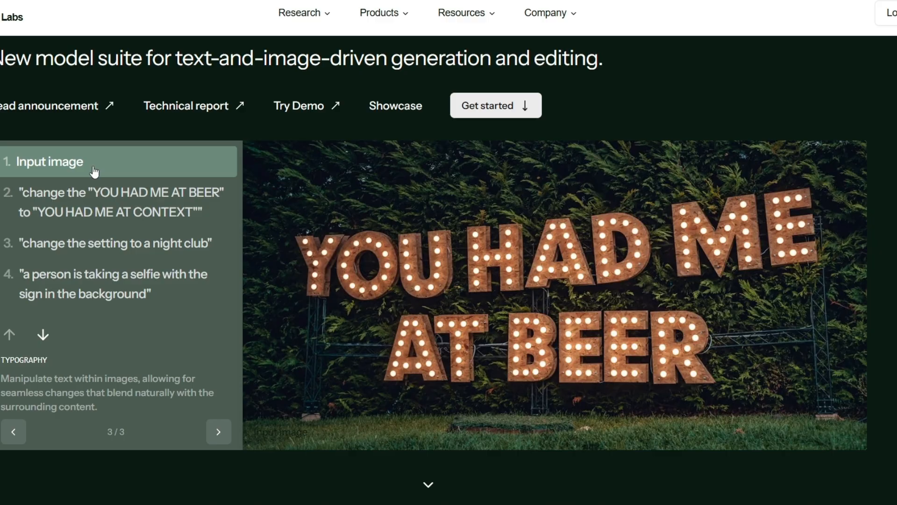
pyautogui.click(98, 201)
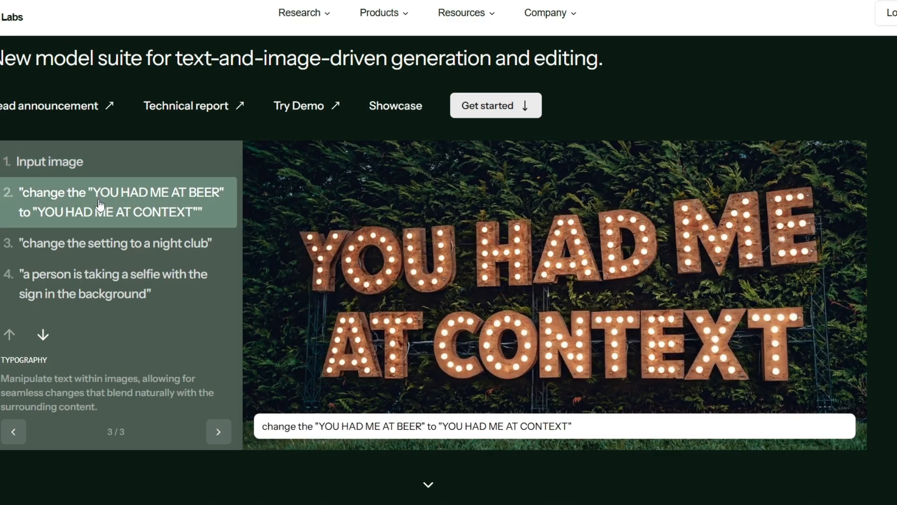
pyautogui.click(104, 243)
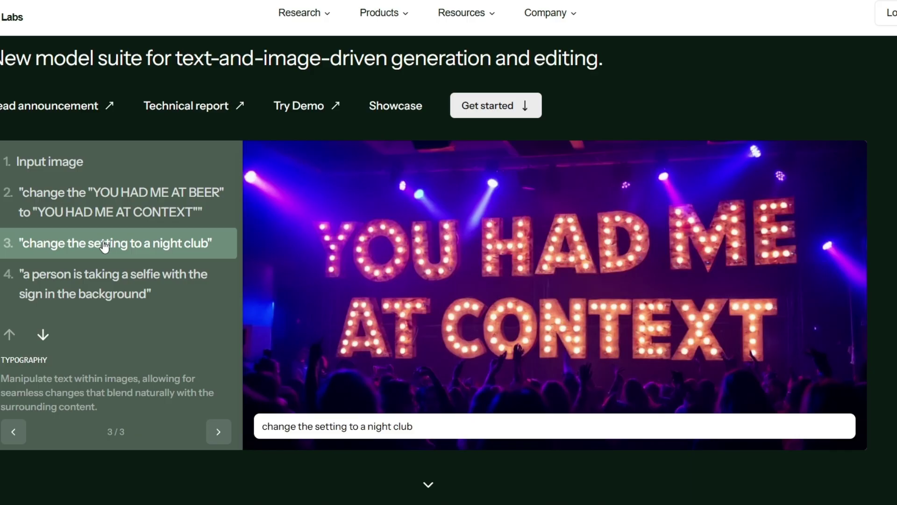
pyautogui.click(108, 201)
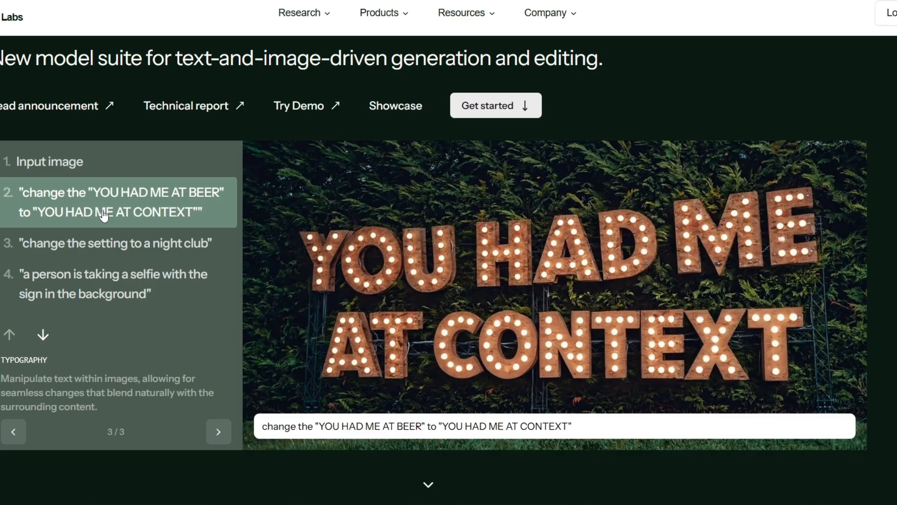
pyautogui.moveTo(388, 245)
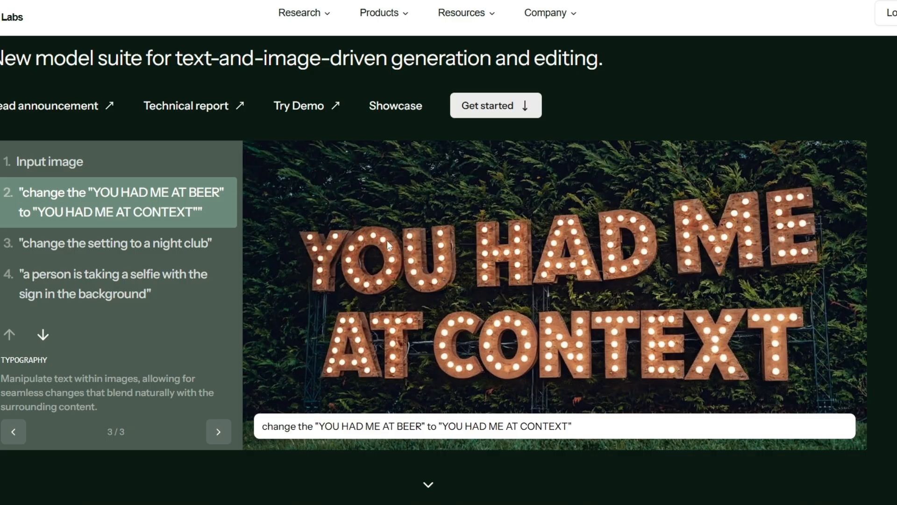
pyautogui.click(115, 243)
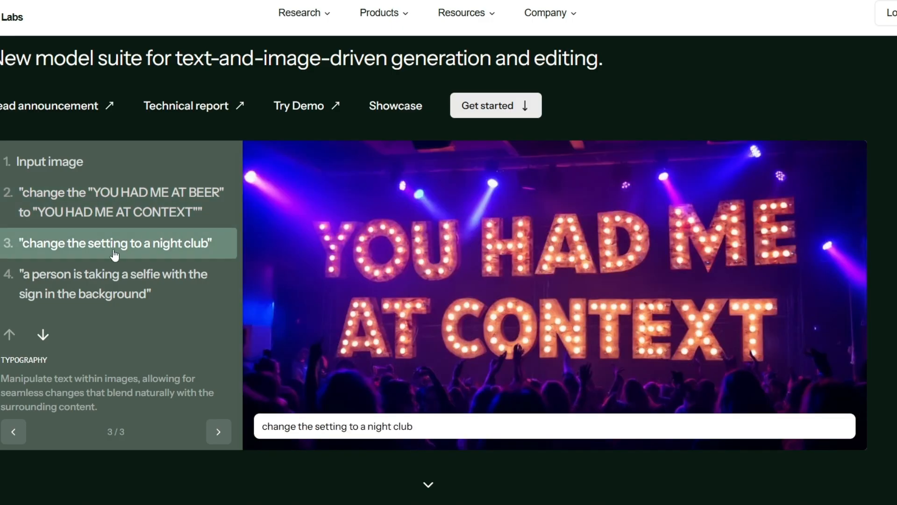
pyautogui.moveTo(269, 189)
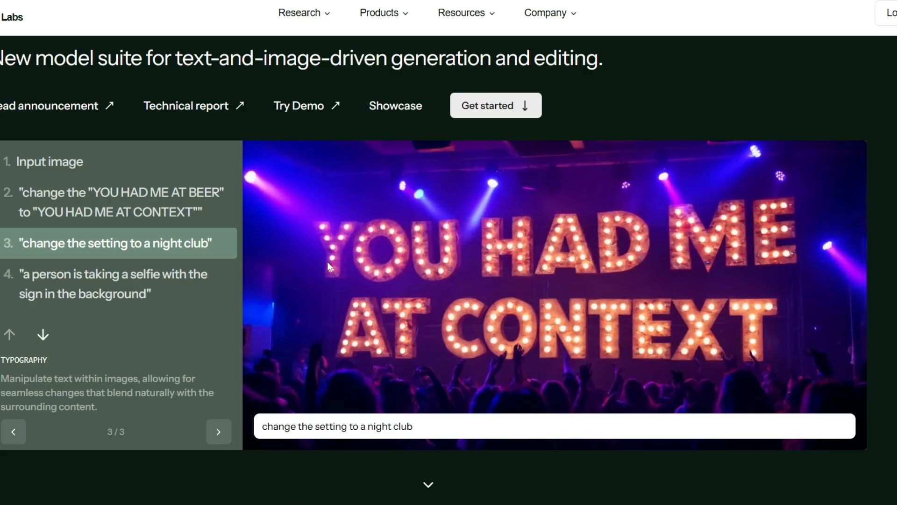
pyautogui.moveTo(689, 247)
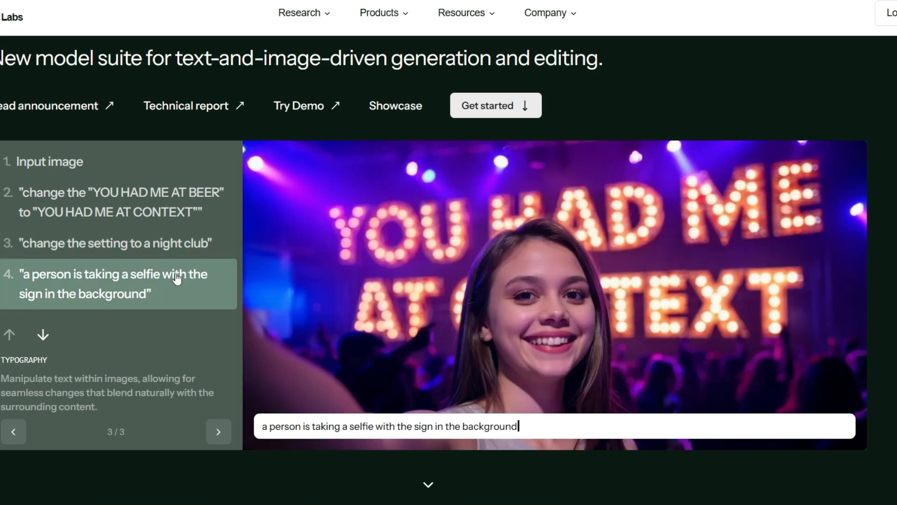
pyautogui.moveTo(109, 287)
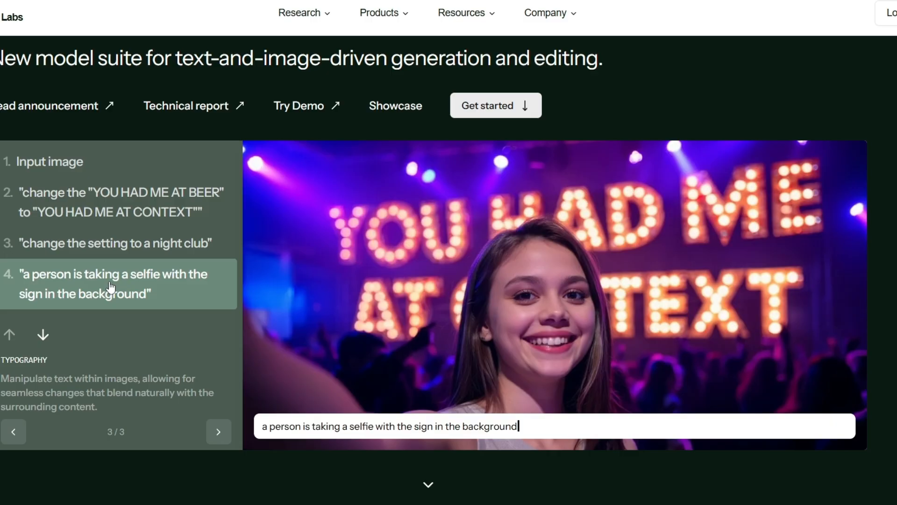
pyautogui.moveTo(192, 290)
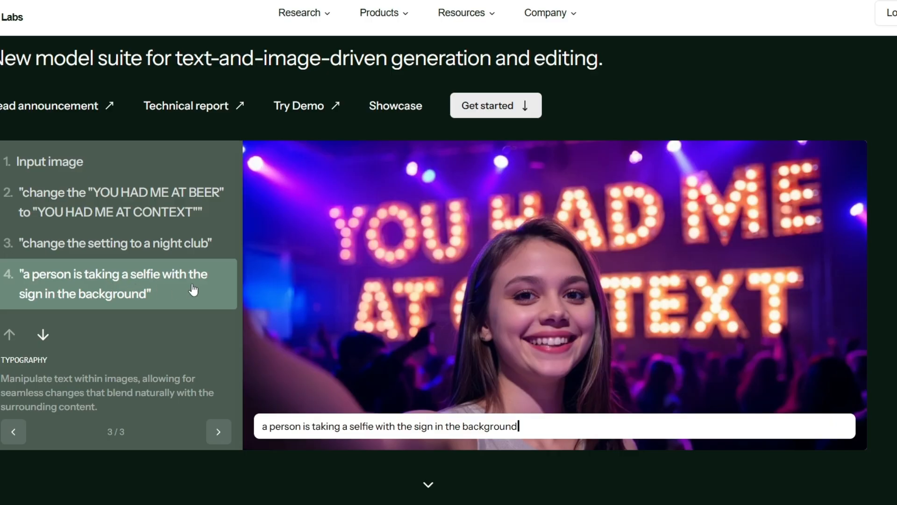
pyautogui.moveTo(700, 260)
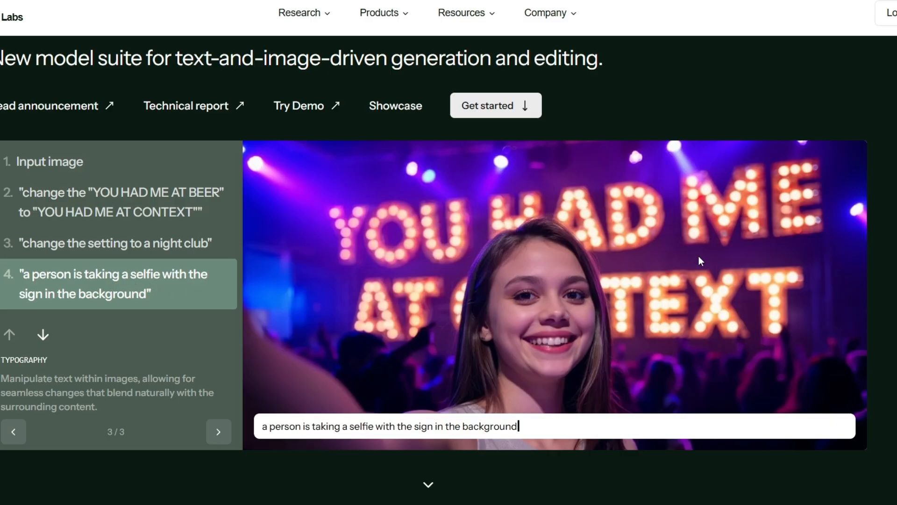
pyautogui.moveTo(695, 224)
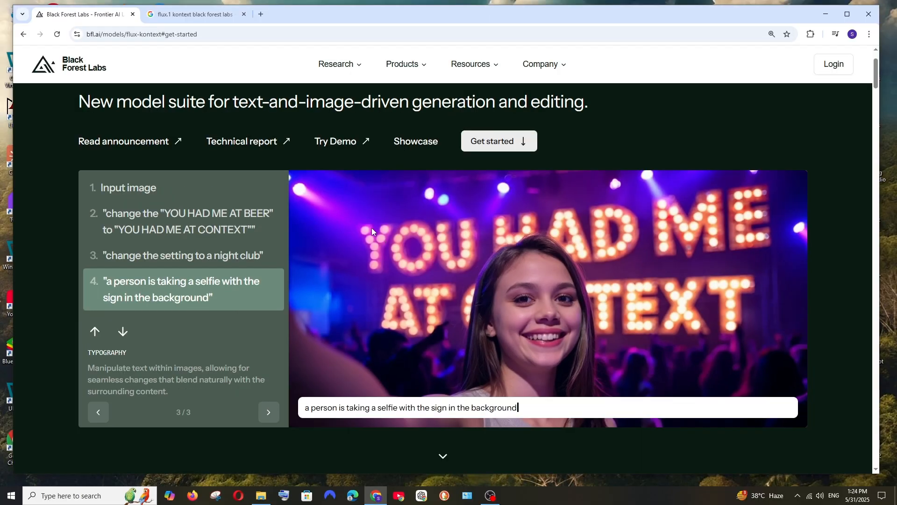
# - Return to the FLUX.1 Kontext header and open the Technical report link
pyautogui.click(194, 14)
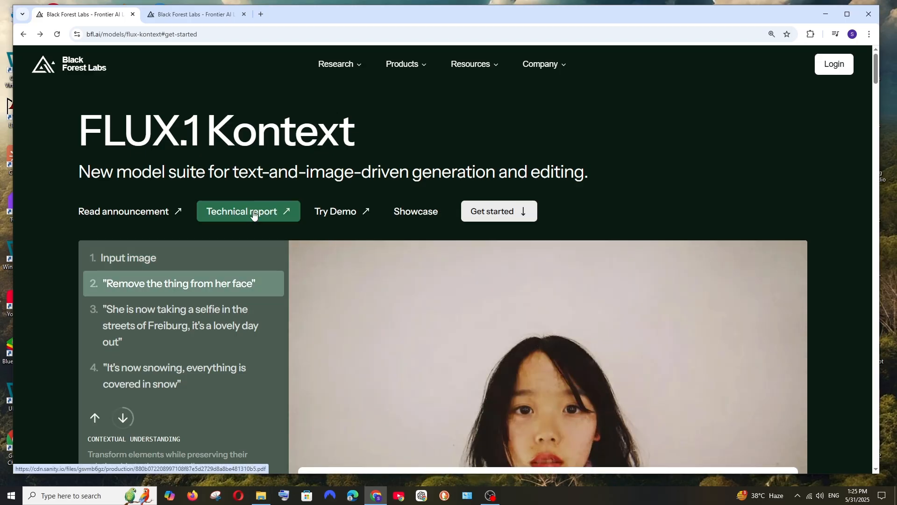
pyautogui.click(180, 326)
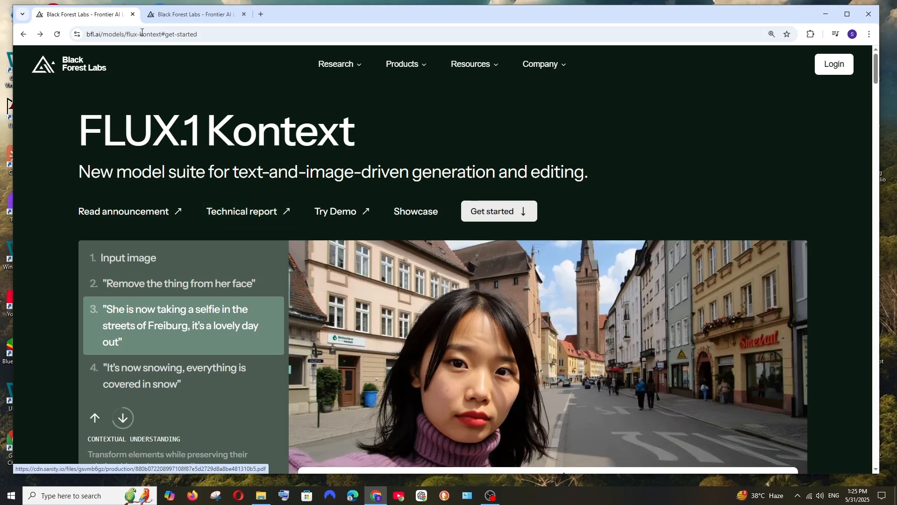
# - Skim the technical report PDF from the Abstract to section 4, Evaluations & Applications
pyautogui.click(241, 211)
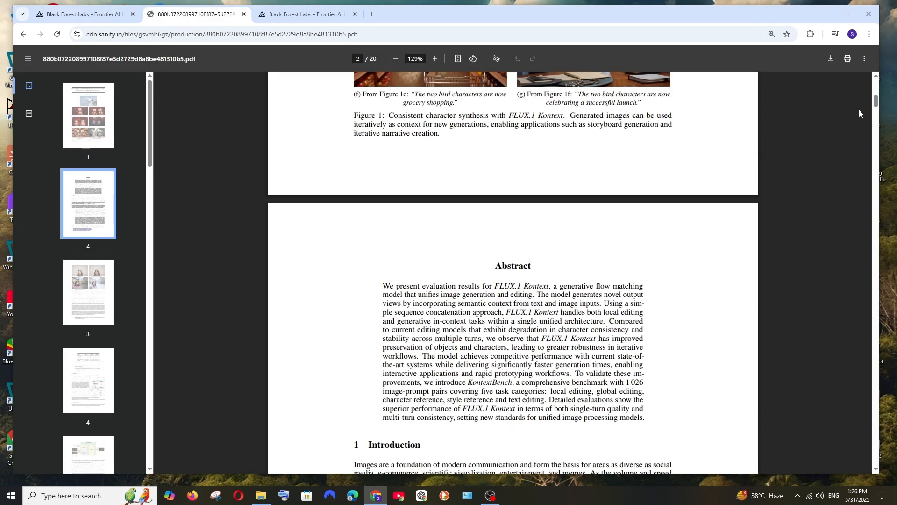
pyautogui.scroll(-3)
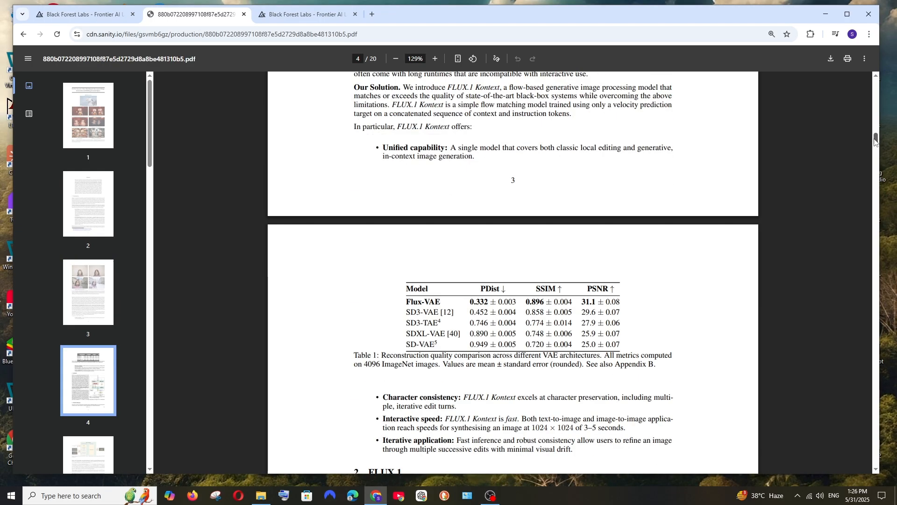
pyautogui.scroll(-3)
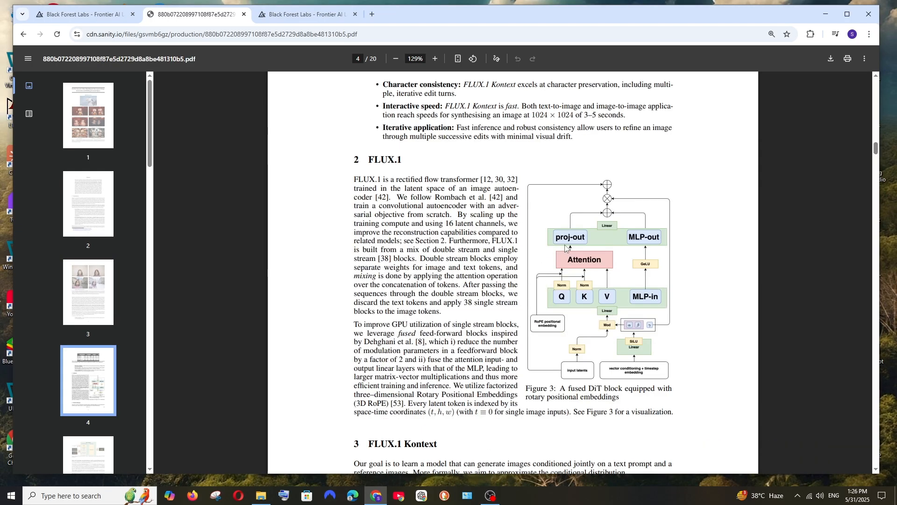
pyautogui.scroll(-3)
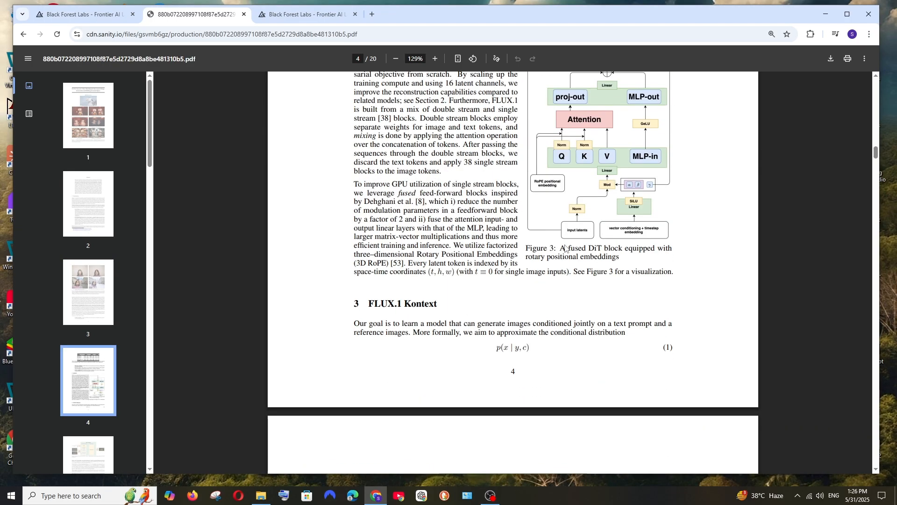
pyautogui.scroll(-3)
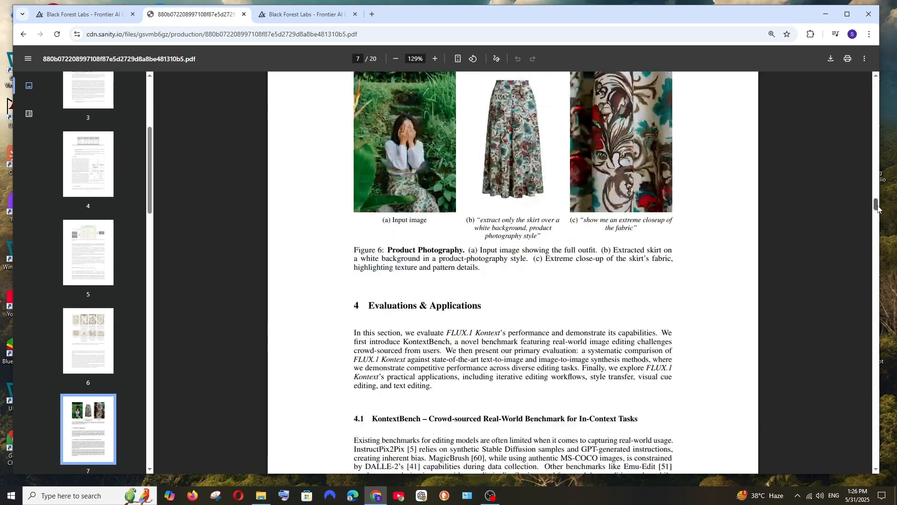
pyautogui.scroll(-3)
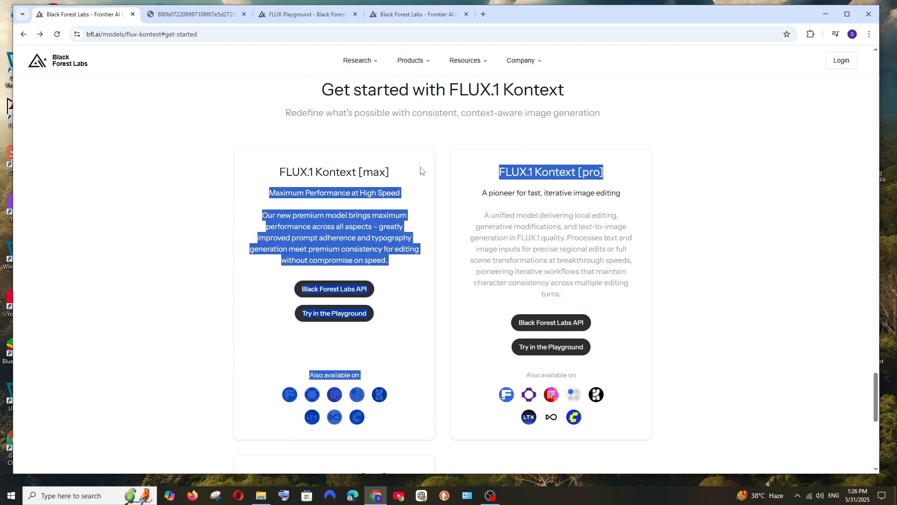
# - Scroll down to the [dev] 'Coming soon' card and back up to [max] and [pro]
pyautogui.scroll(-3)
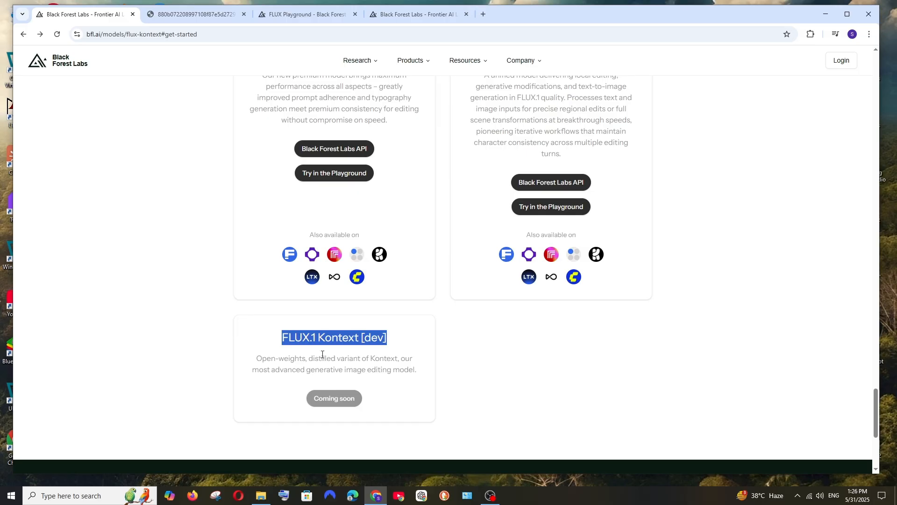
pyautogui.scroll(3)
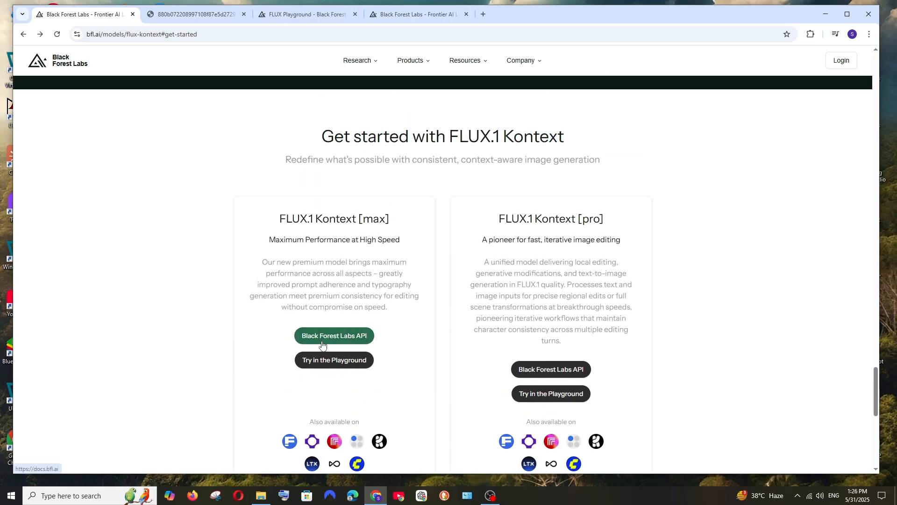
pyautogui.moveTo(372, 337)
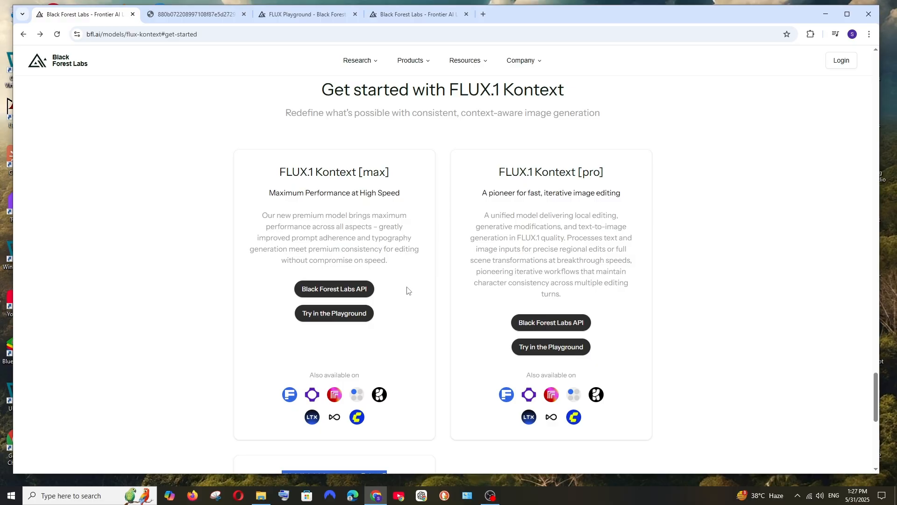
pyautogui.moveTo(424, 280)
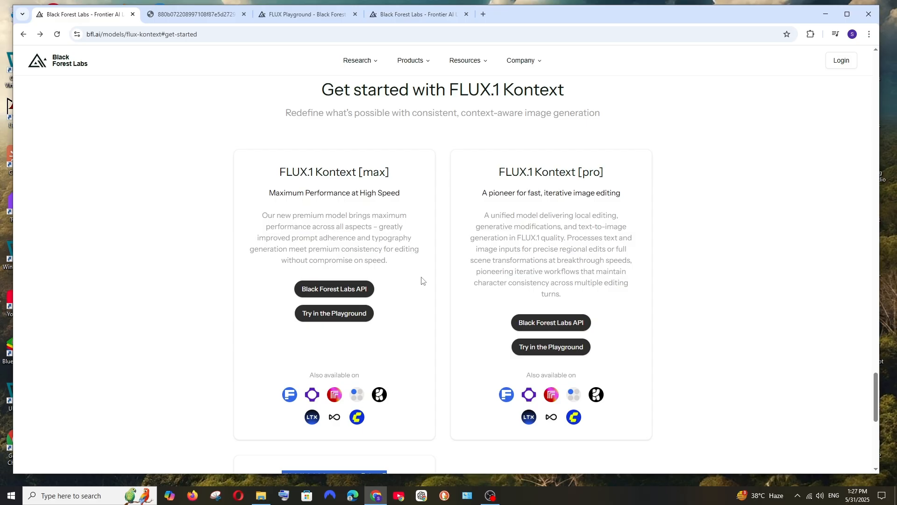
pyautogui.moveTo(488, 223)
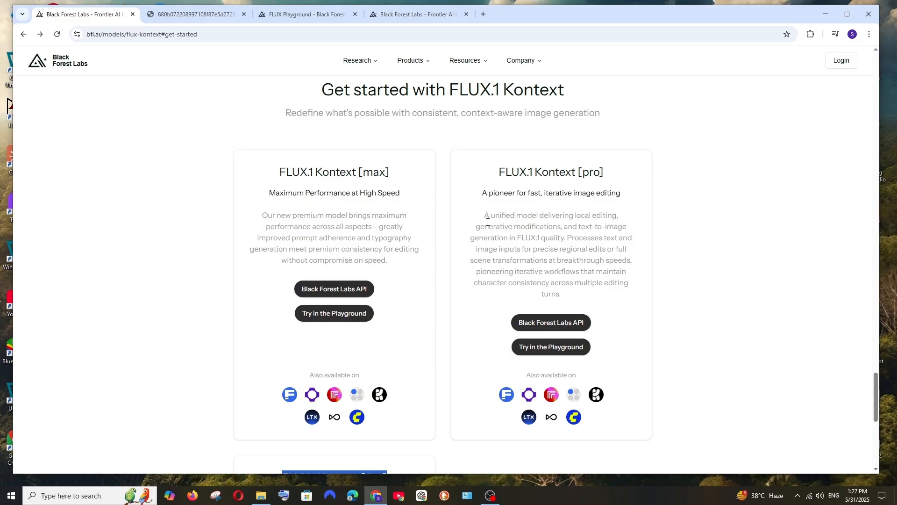
pyautogui.moveTo(467, 191)
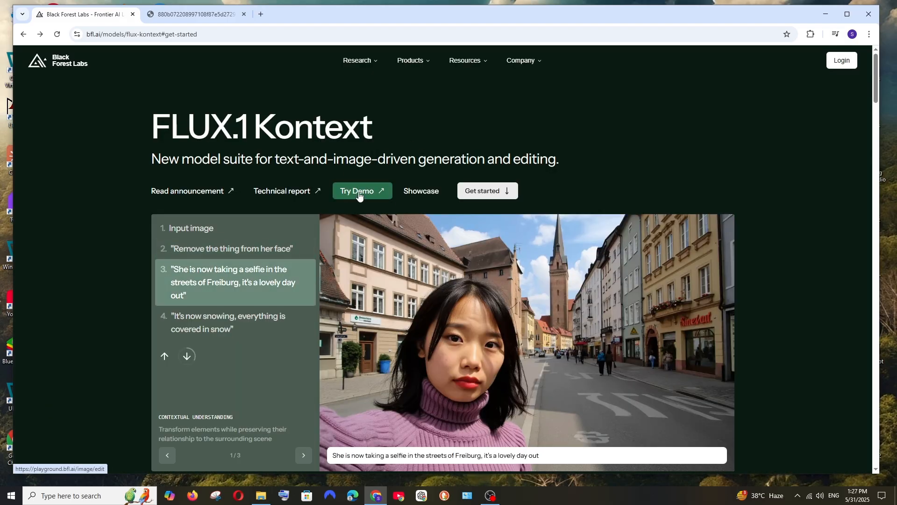
pyautogui.click(362, 190)
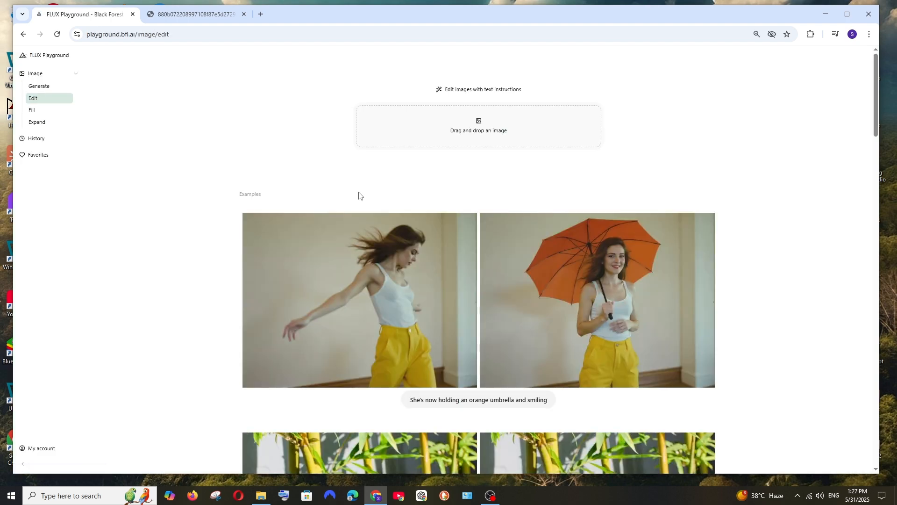
pyautogui.moveTo(45, 62)
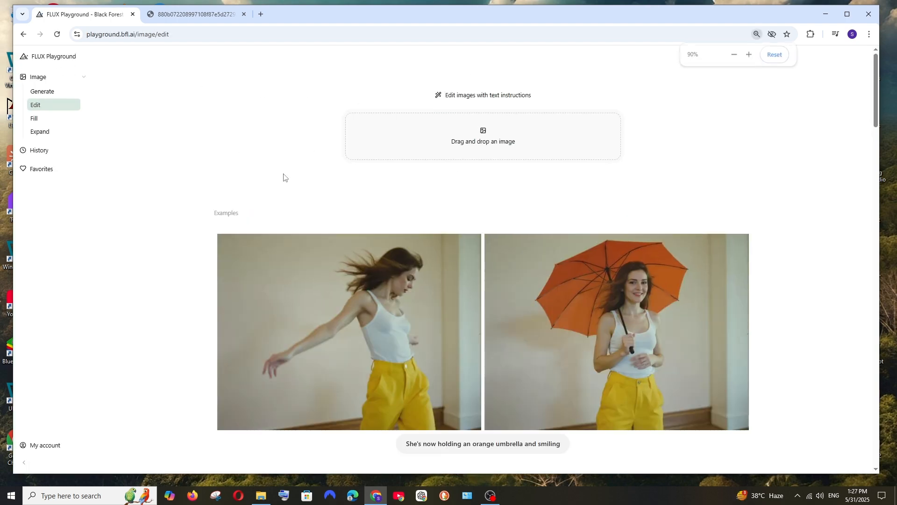
pyautogui.scroll(-3)
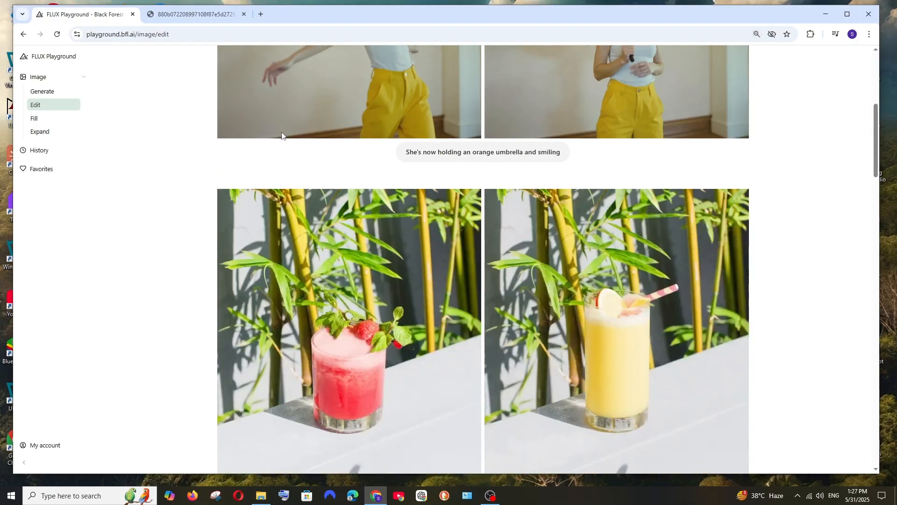
pyautogui.scroll(-3)
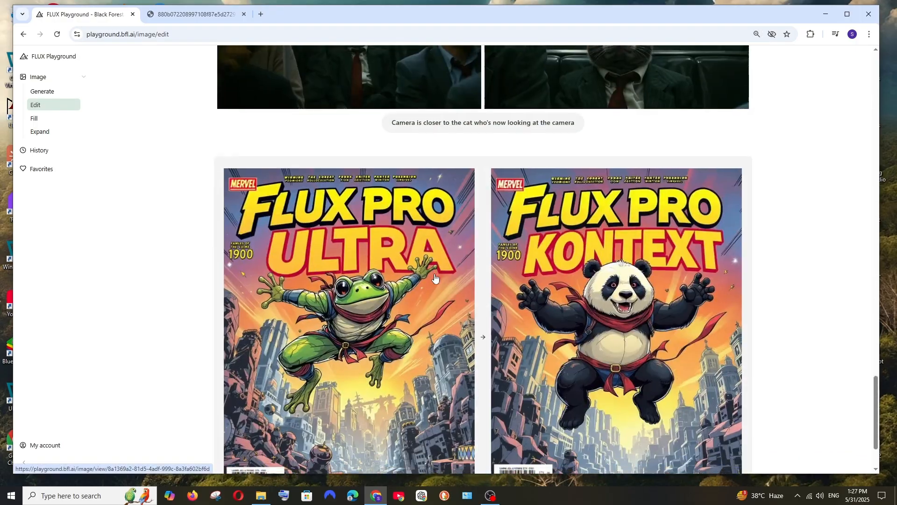
pyautogui.scroll(-3)
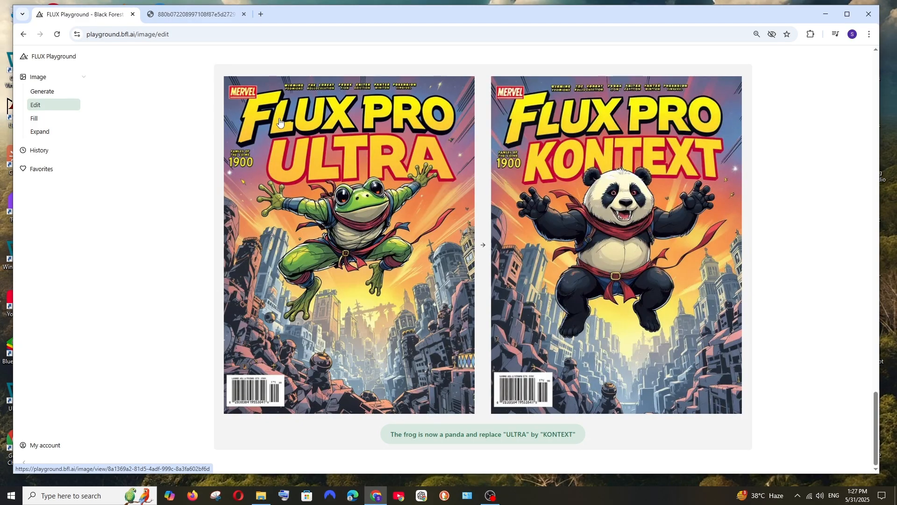
pyautogui.moveTo(410, 335)
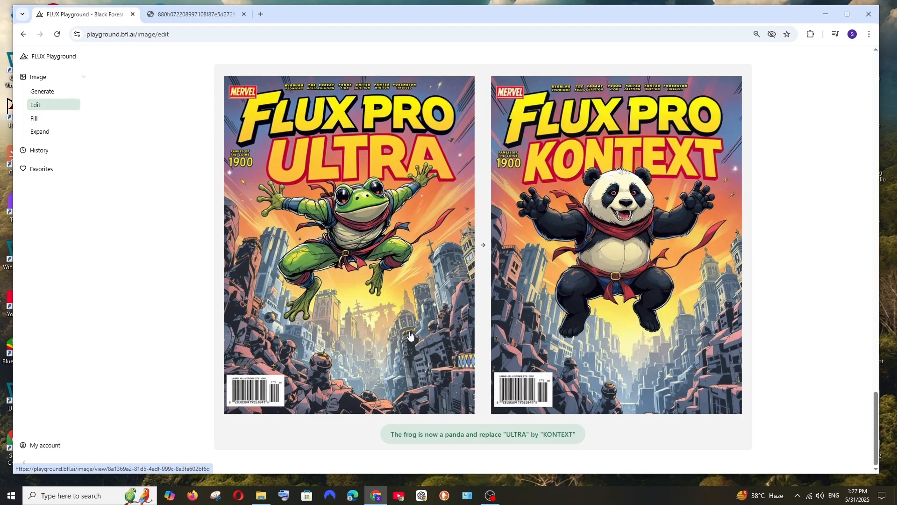
pyautogui.moveTo(602, 195)
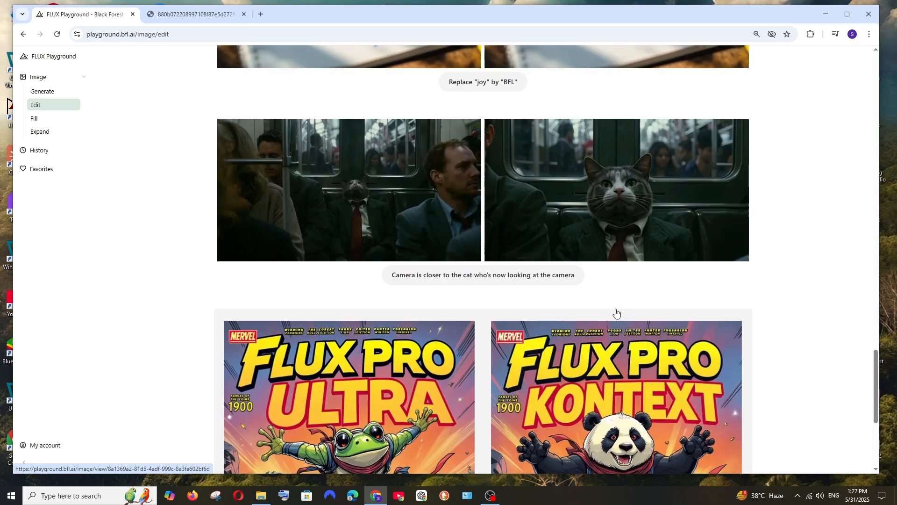
pyautogui.scroll(3)
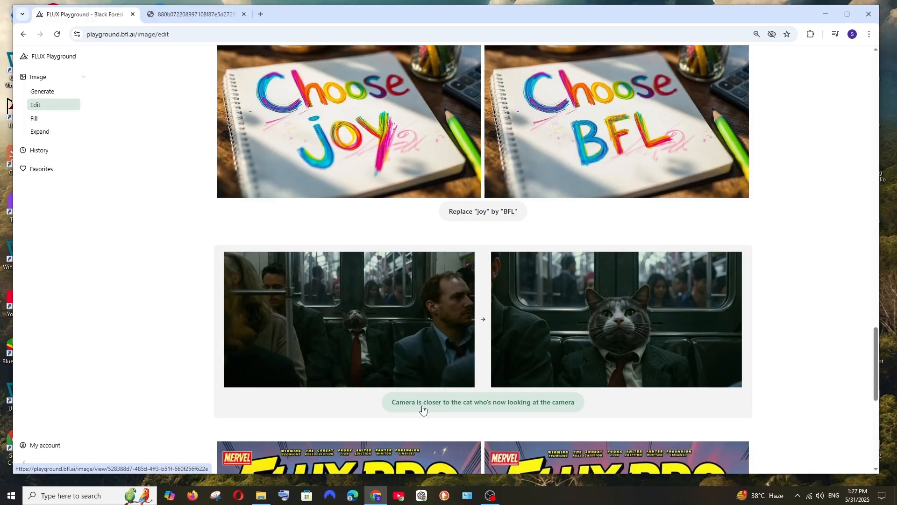
pyautogui.moveTo(422, 316)
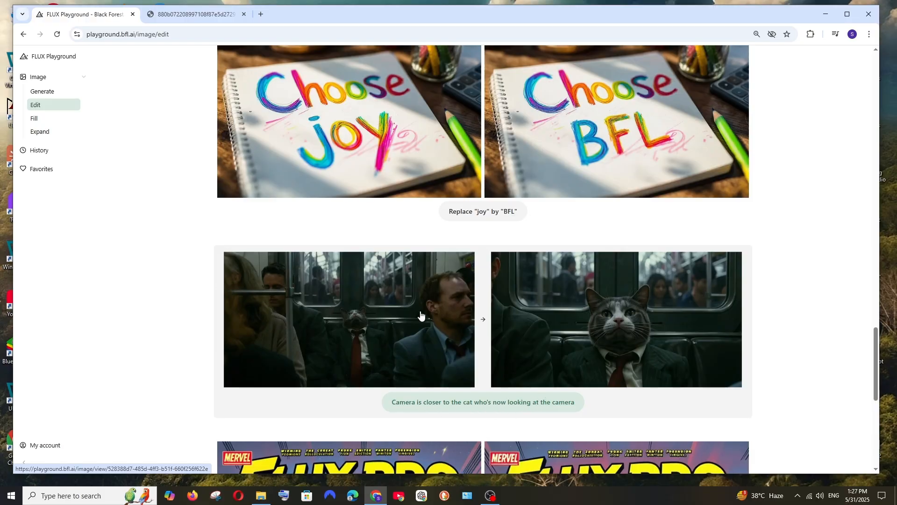
pyautogui.moveTo(360, 326)
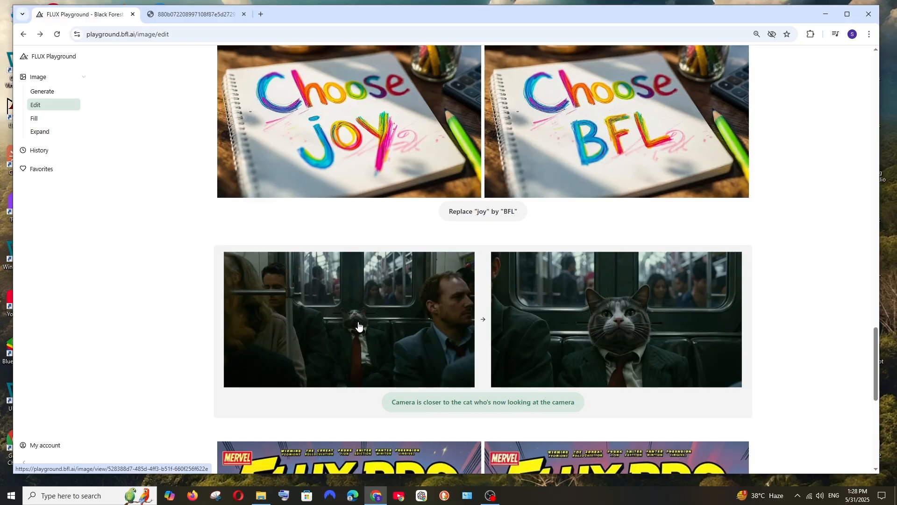
pyautogui.moveTo(240, 310)
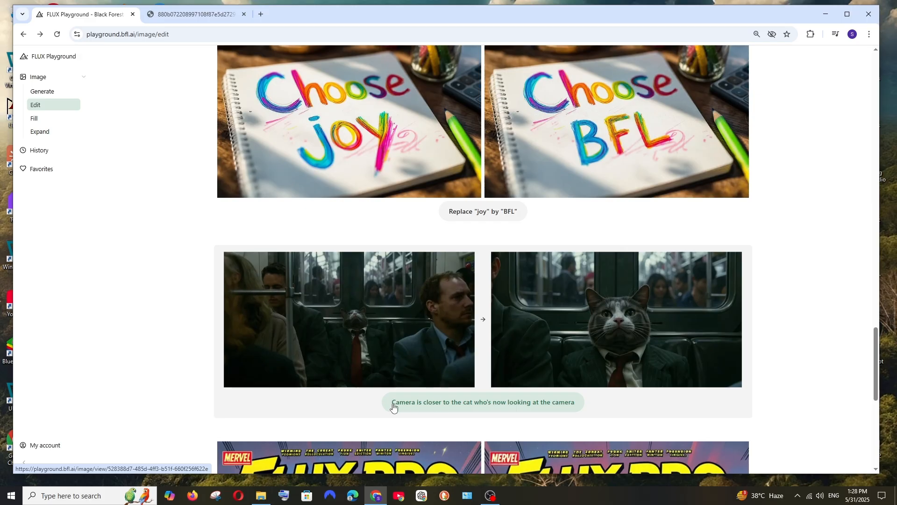
pyautogui.moveTo(466, 406)
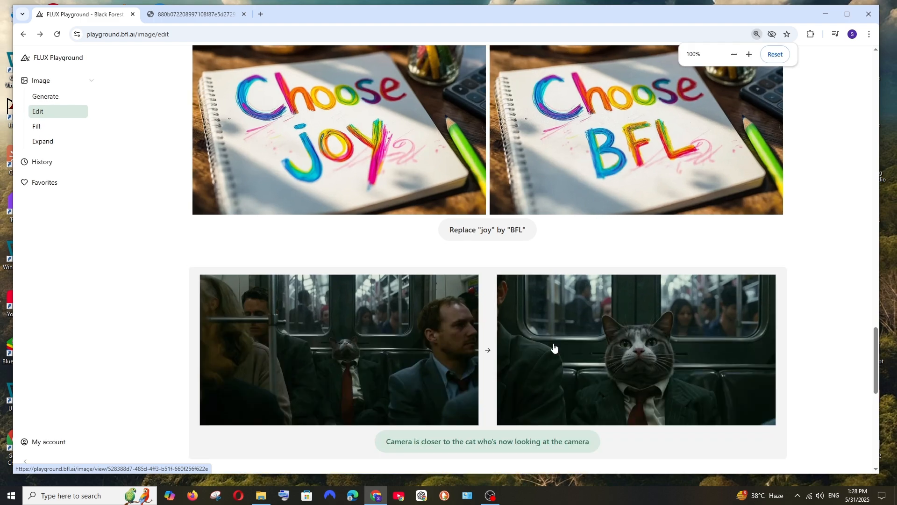
pyautogui.scroll(-3)
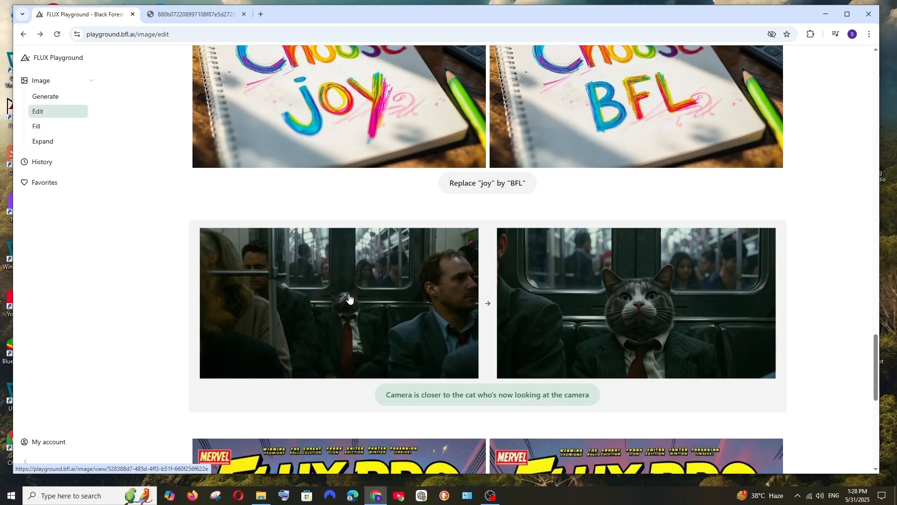
pyautogui.moveTo(545, 415)
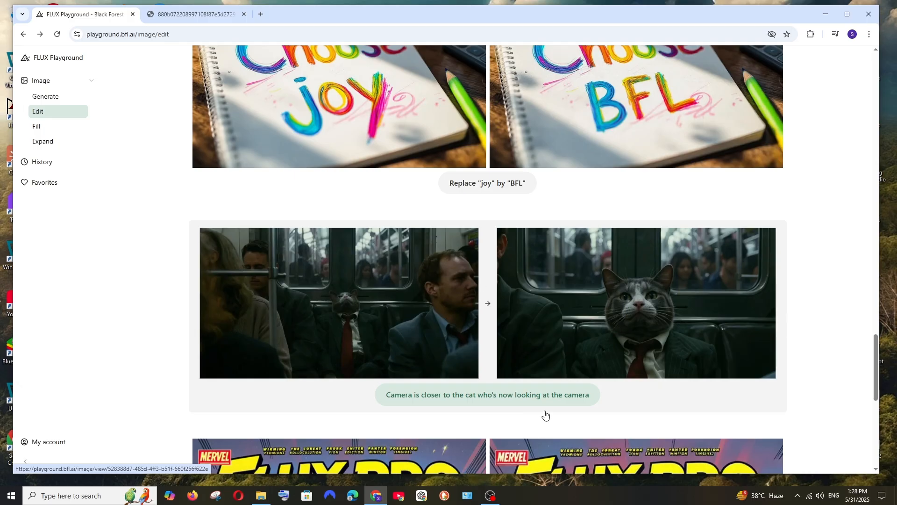
pyautogui.scroll(3)
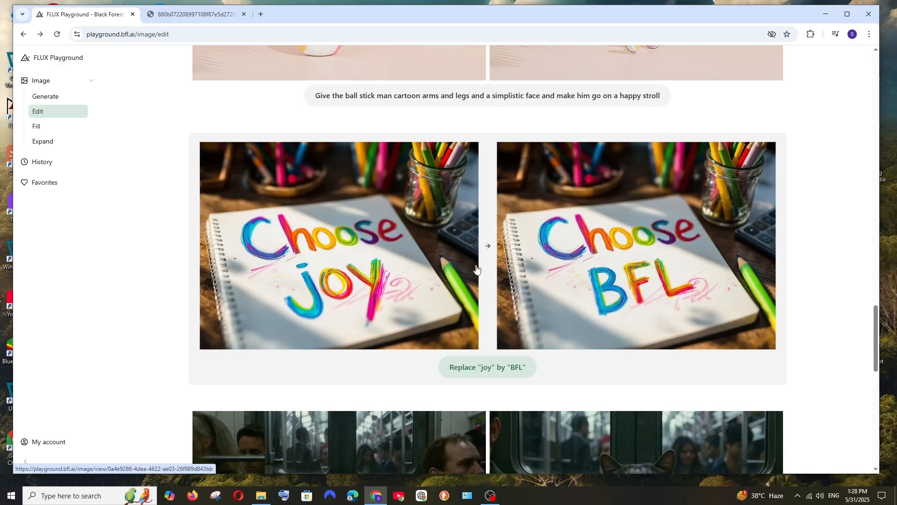
pyautogui.moveTo(395, 302)
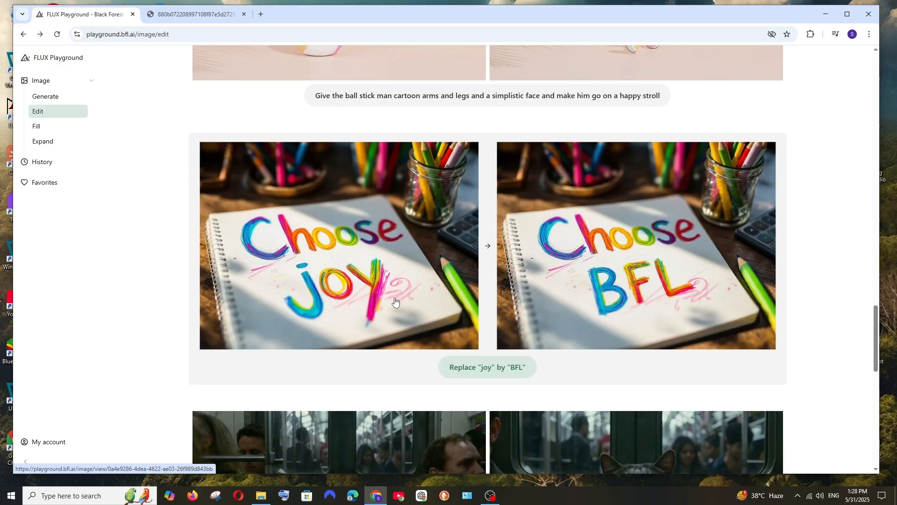
pyautogui.scroll(-3)
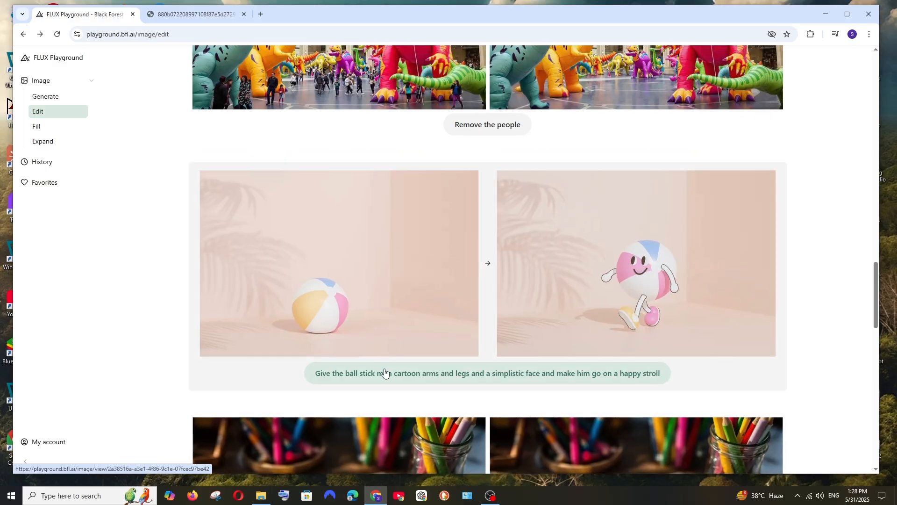
pyautogui.moveTo(388, 380)
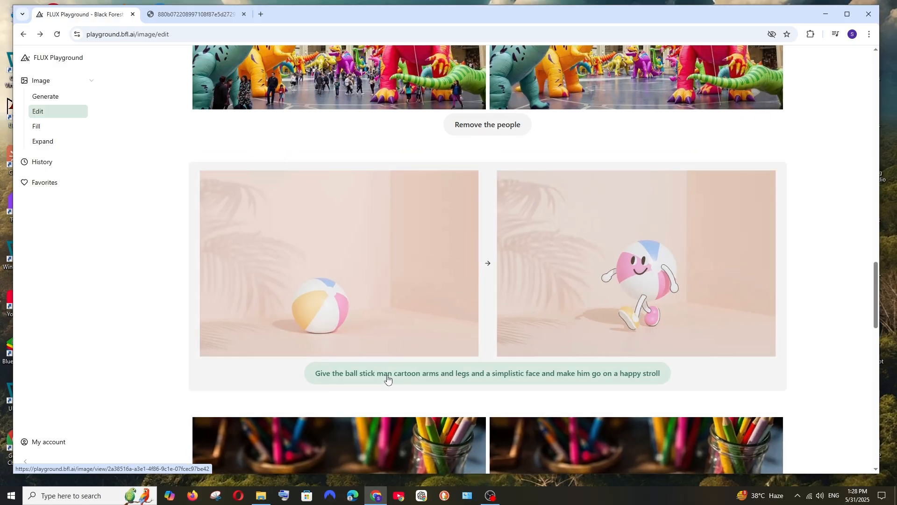
pyautogui.moveTo(368, 290)
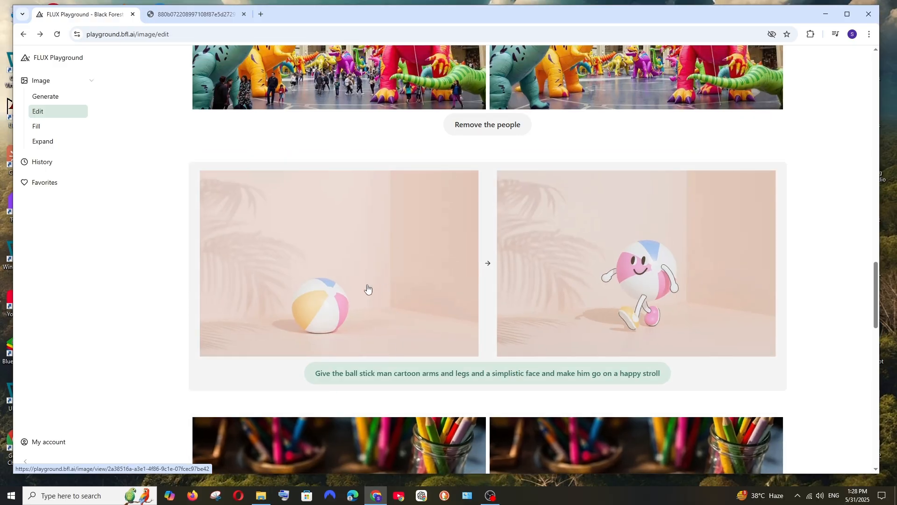
pyautogui.moveTo(658, 316)
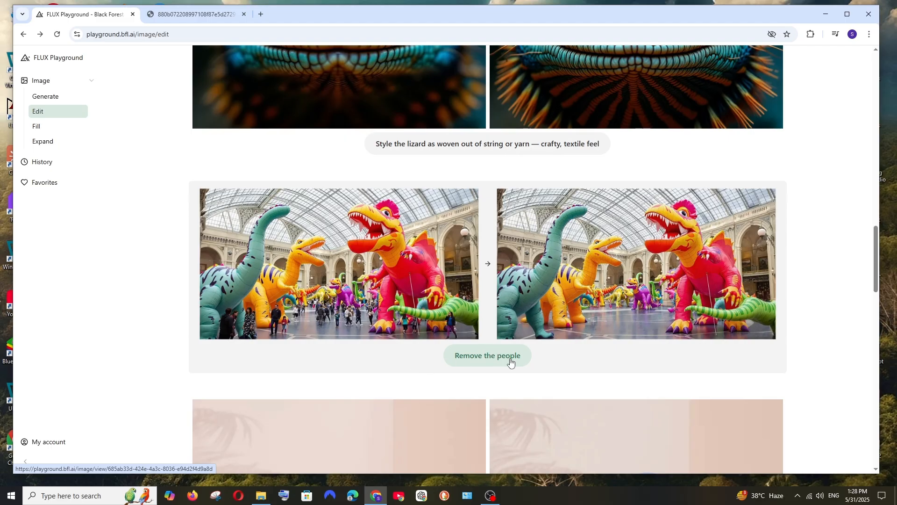
pyautogui.moveTo(335, 310)
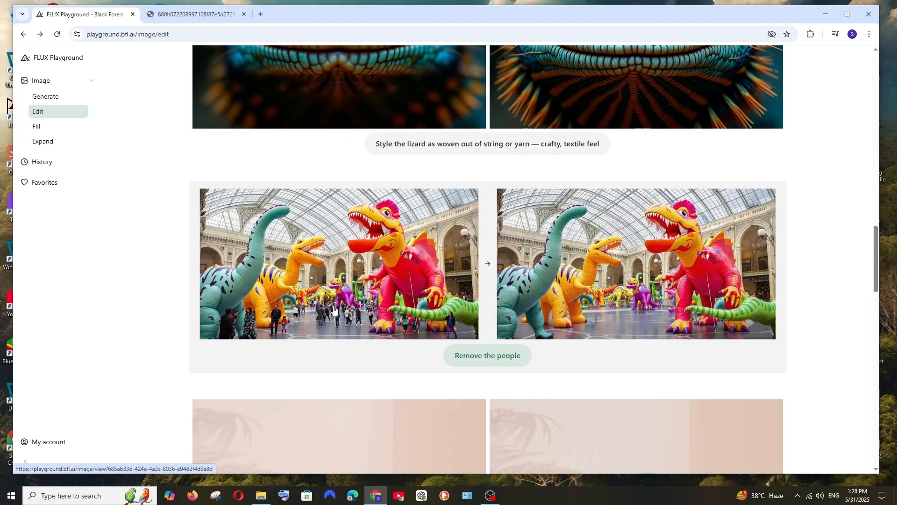
pyautogui.moveTo(672, 298)
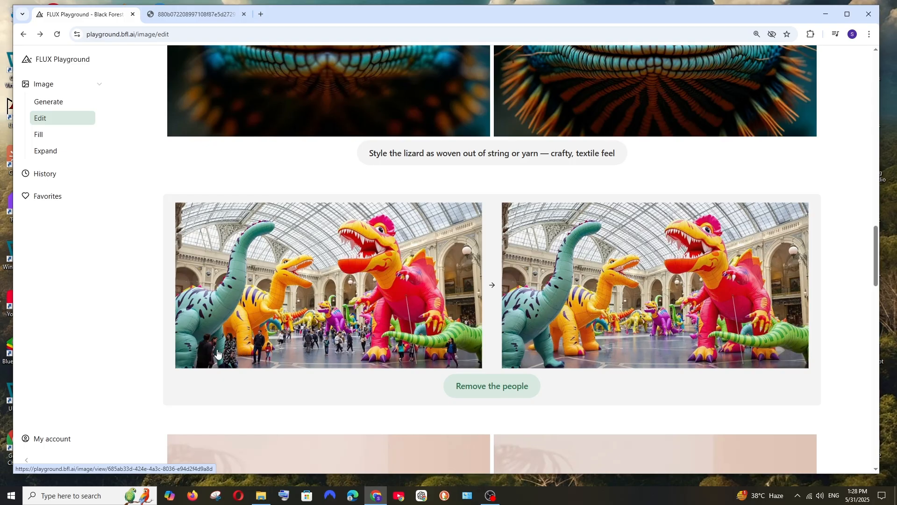
pyautogui.moveTo(267, 346)
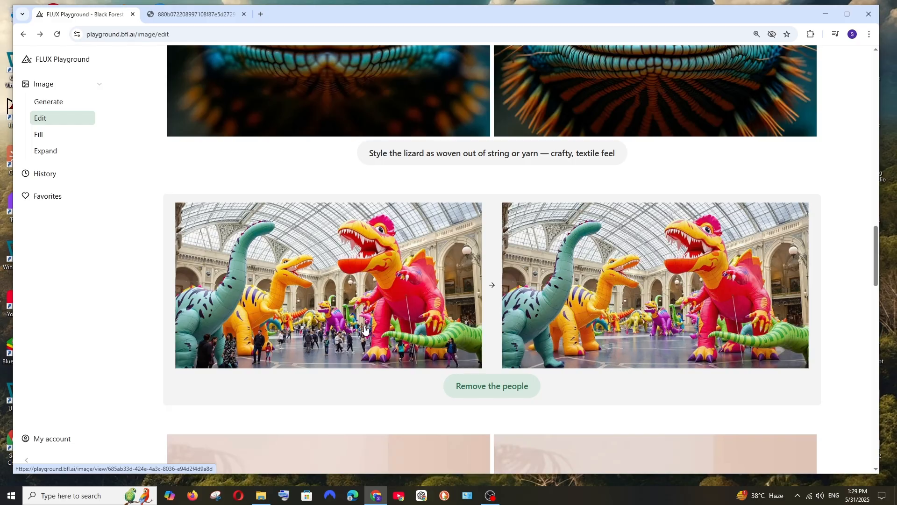
pyautogui.moveTo(474, 329)
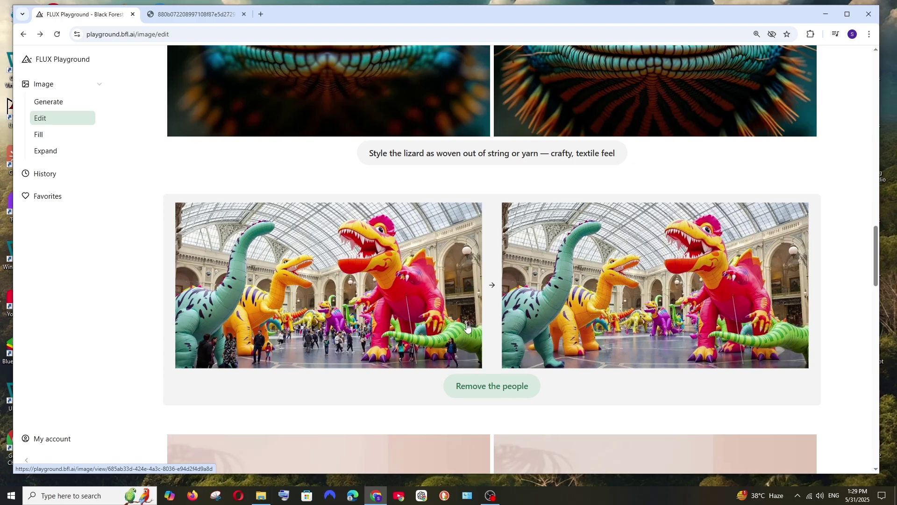
pyautogui.moveTo(797, 323)
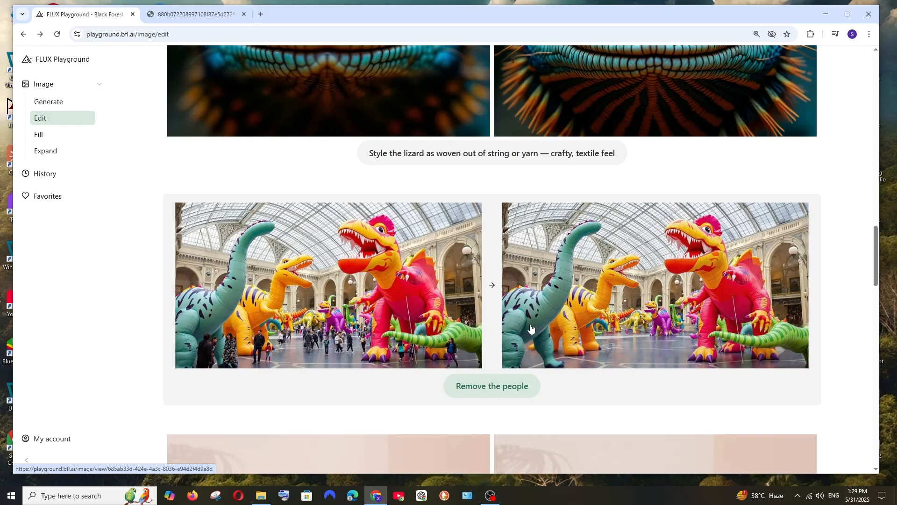
pyautogui.moveTo(474, 326)
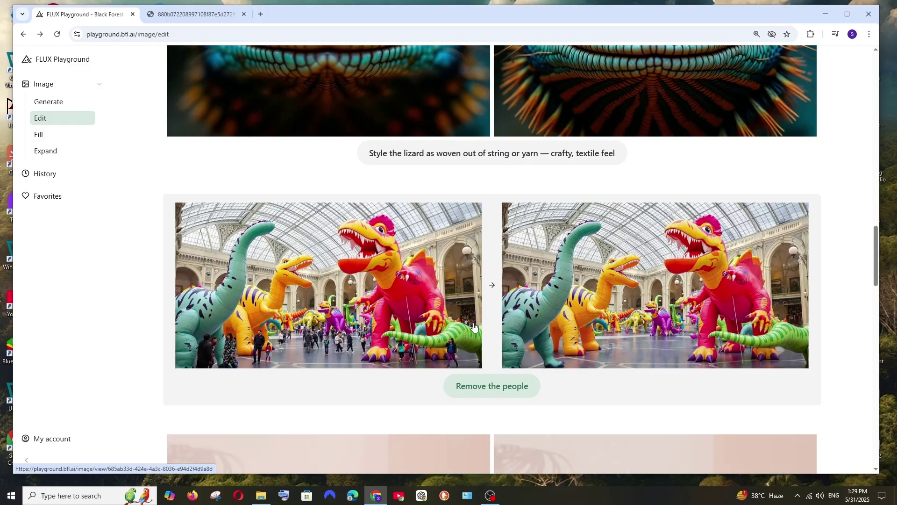
pyautogui.moveTo(385, 316)
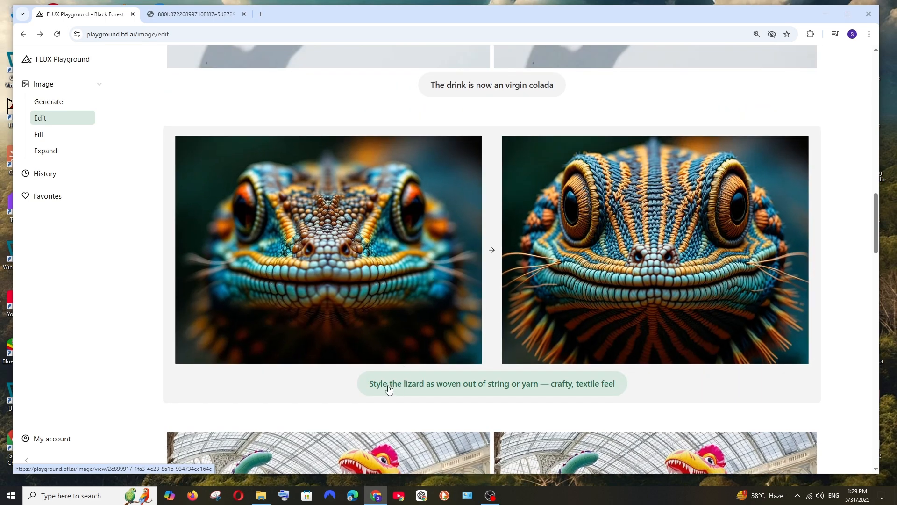
pyautogui.moveTo(520, 388)
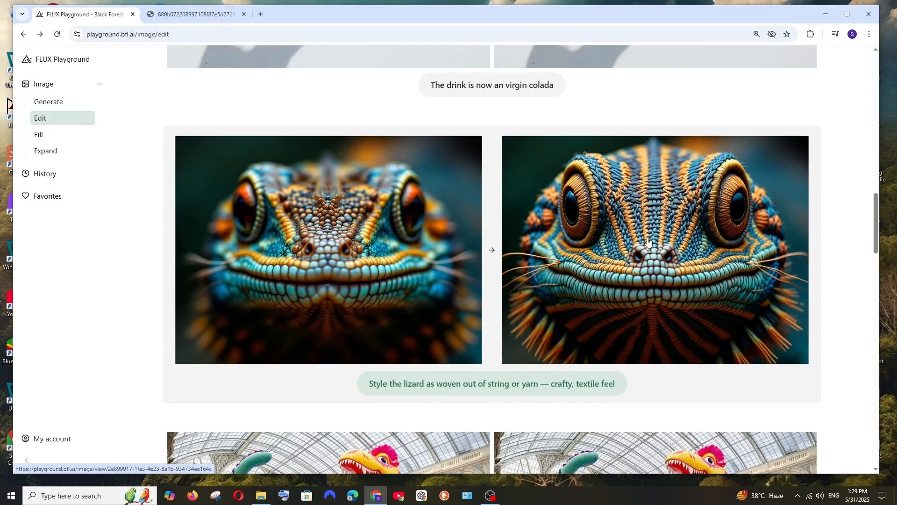
pyautogui.moveTo(679, 195)
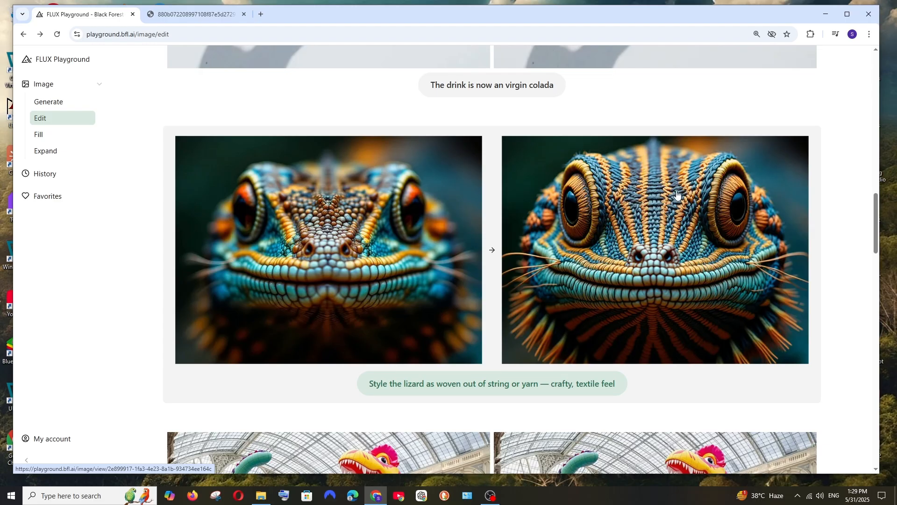
pyautogui.scroll(-3)
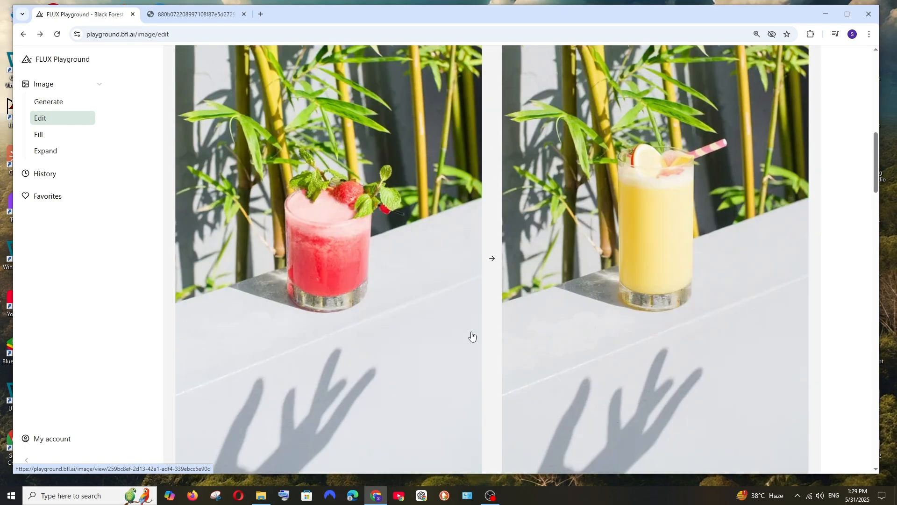
pyautogui.scroll(-3)
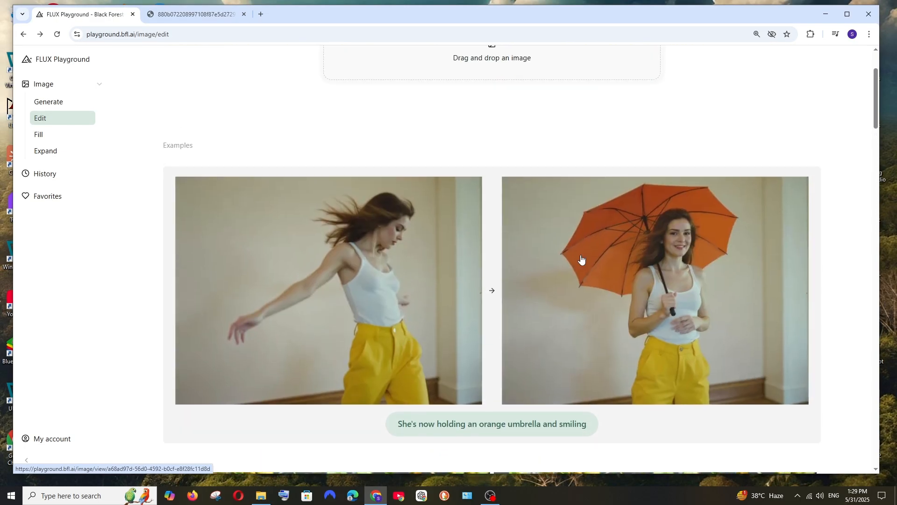
pyautogui.scroll(3)
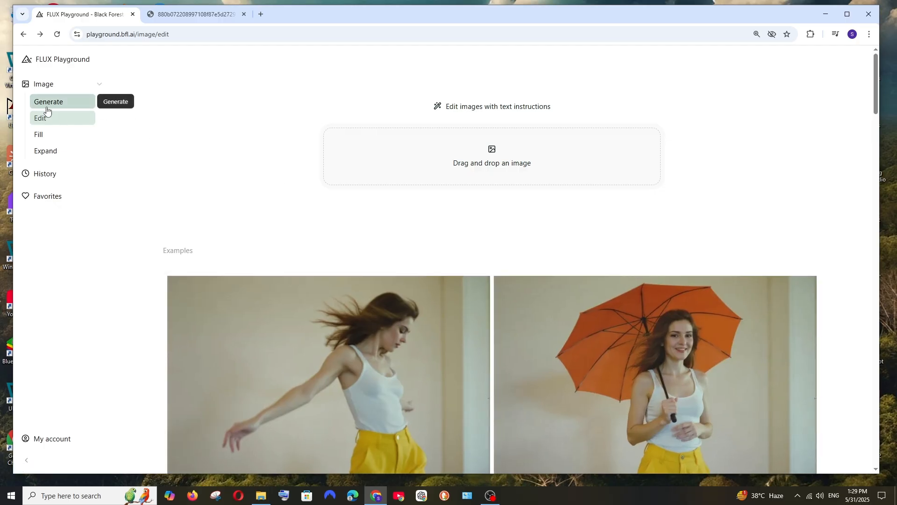
# - Switch to the Generate page and check the model list, keeping FLUX.1 Kontext [pro]
pyautogui.click(49, 101)
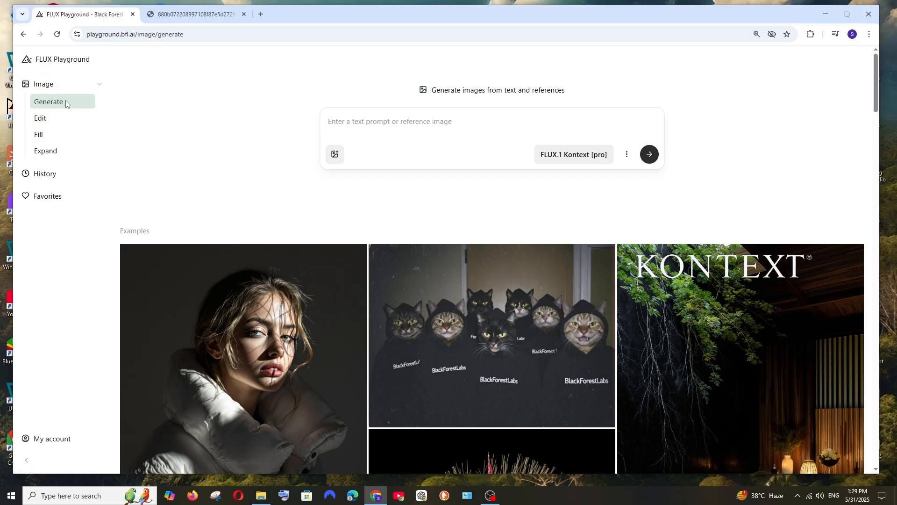
pyautogui.click(573, 155)
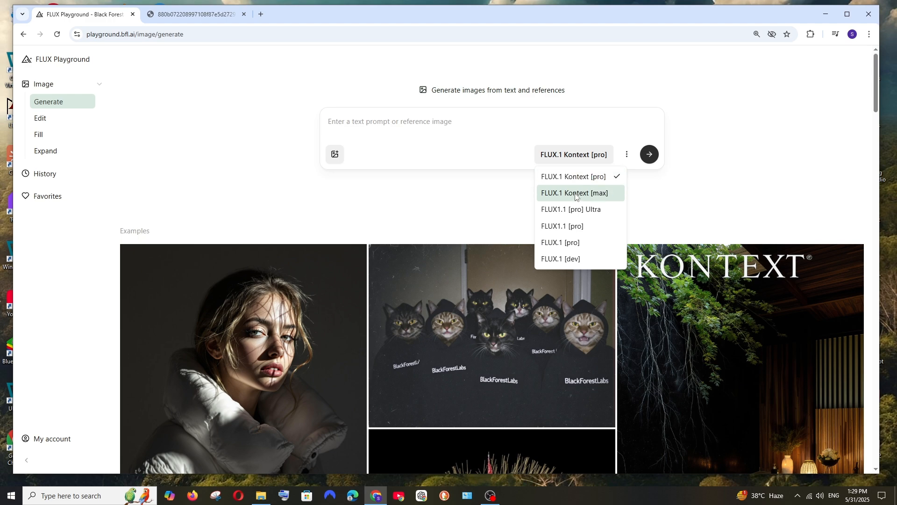
pyautogui.click(575, 193)
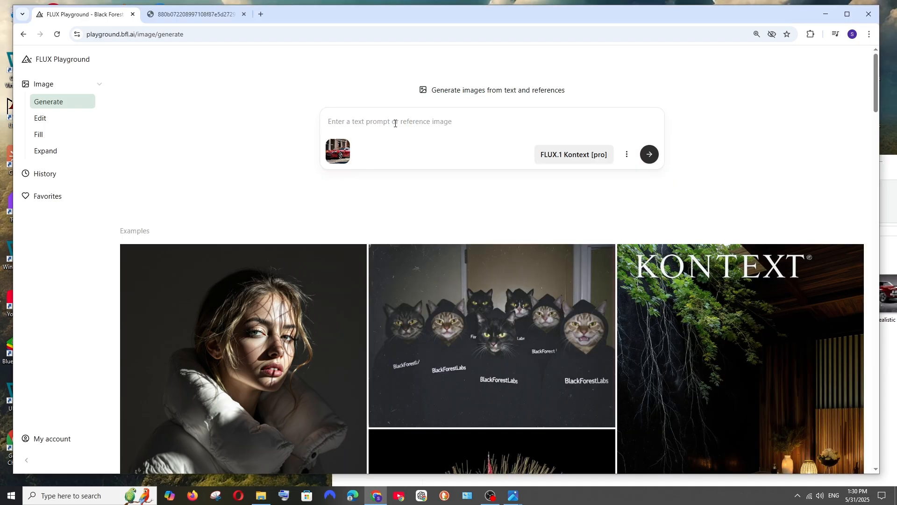
# - Generate with 'can u add a man opening the door of this car' and close the car photo
pyautogui.write('can u add a man opening the door of this car')
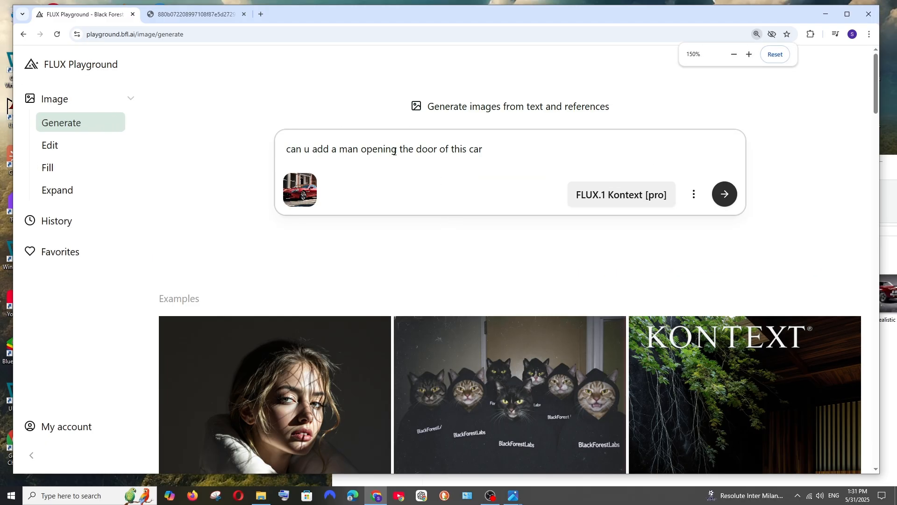
pyautogui.click(725, 194)
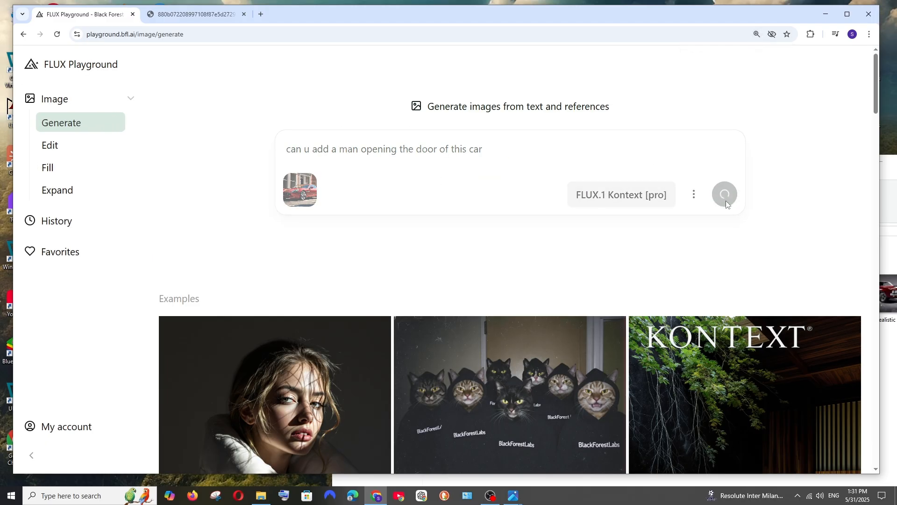
pyautogui.click(724, 194)
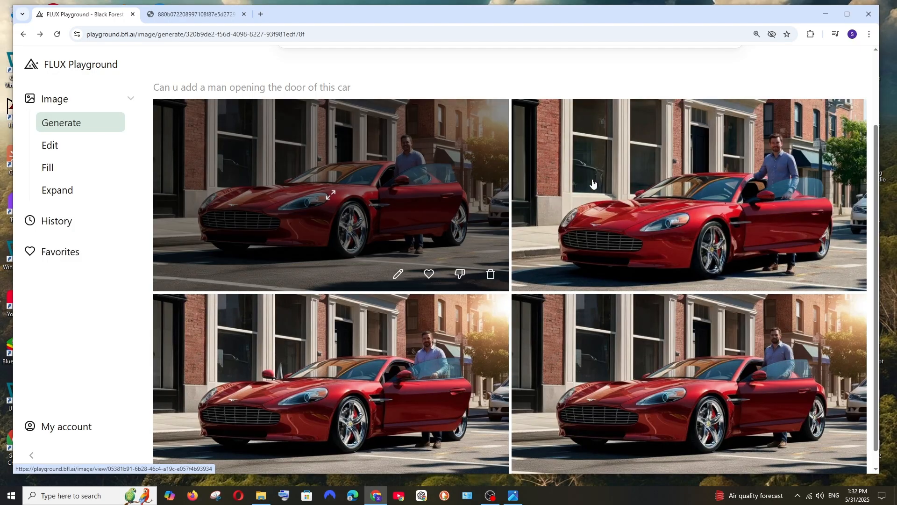
pyautogui.moveTo(700, 294)
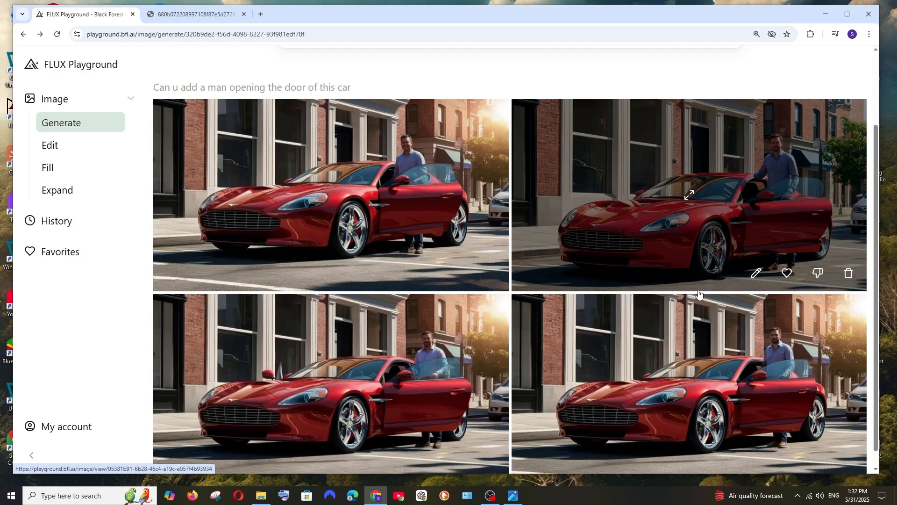
pyautogui.moveTo(780, 372)
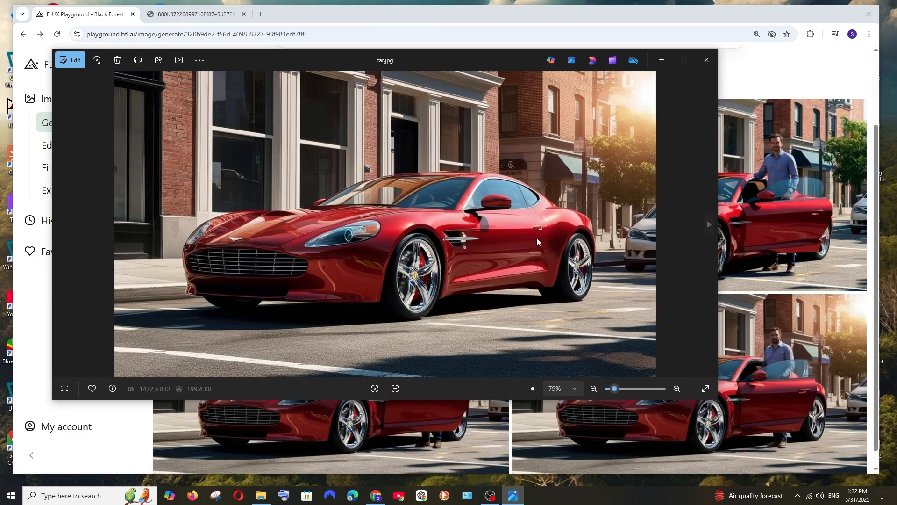
pyautogui.click(706, 59)
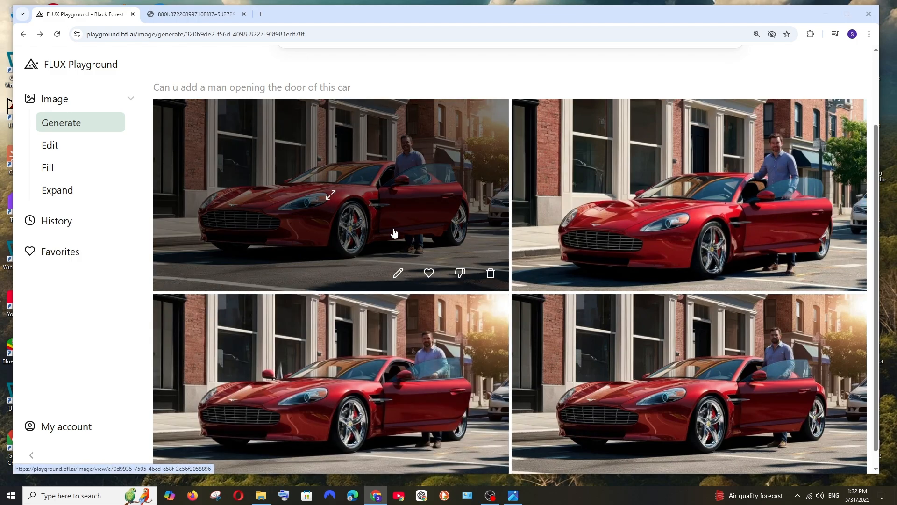
pyautogui.click(513, 495)
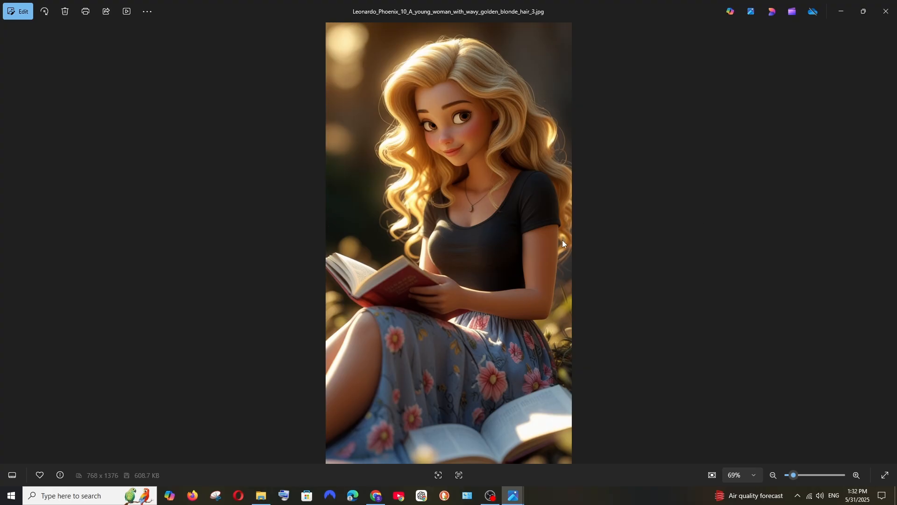
# - Submit 'show her in a doctor costume' with the girl image and close the photo viewer
pyautogui.click(375, 496)
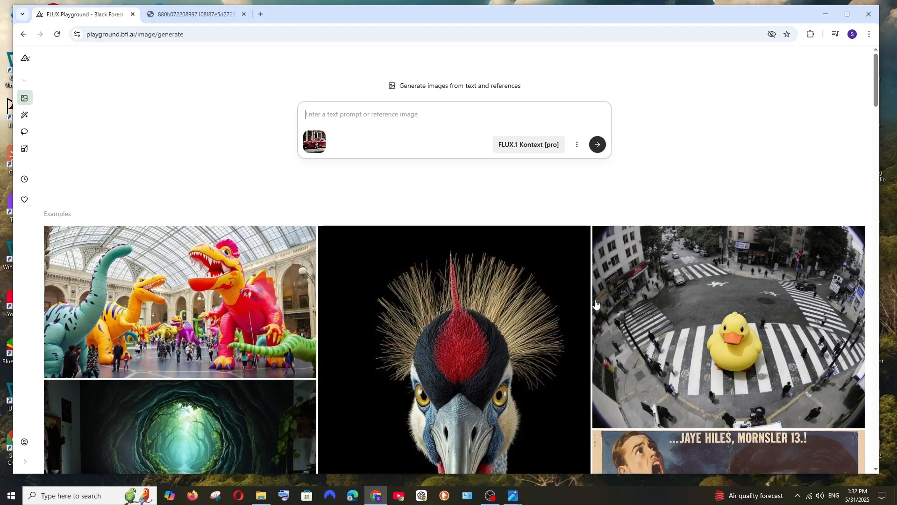
pyautogui.write('show her in a doctor costume')
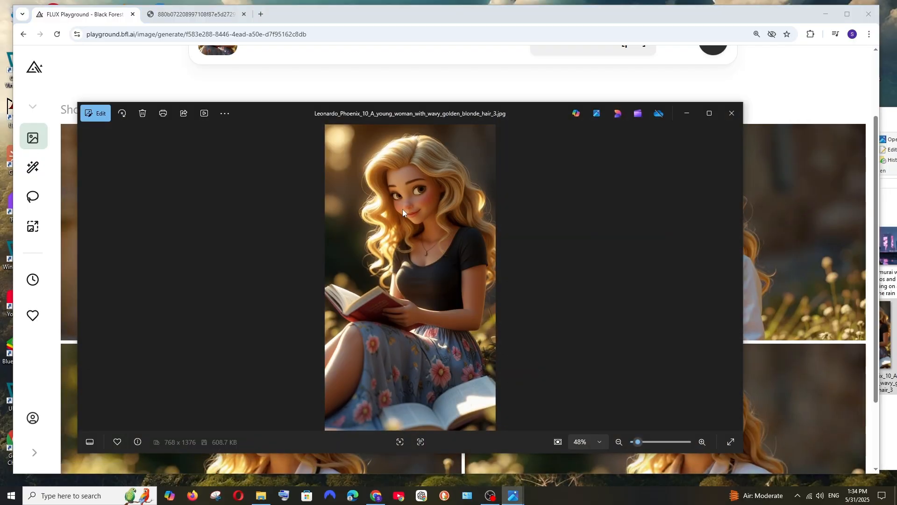
pyautogui.click(731, 113)
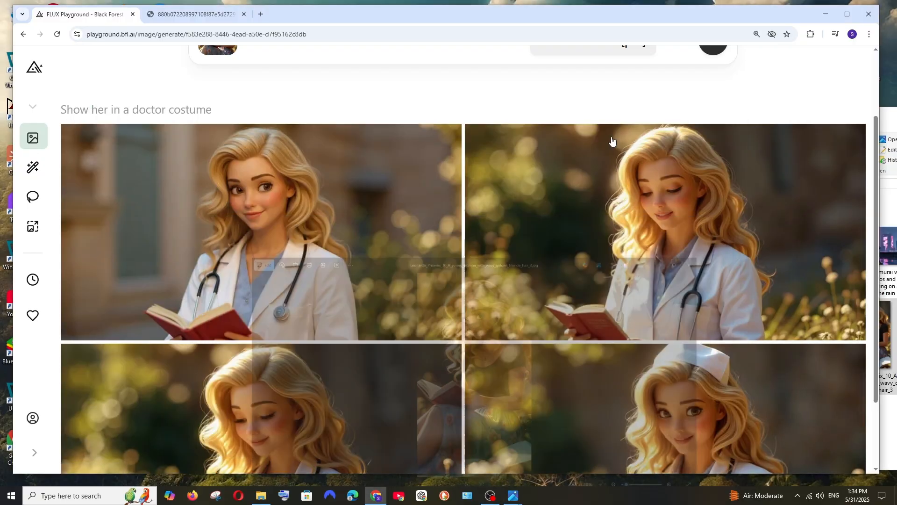
# - Scroll the Generate page to show the 'show her in a doctor costume' prompt box
pyautogui.scroll(-3)
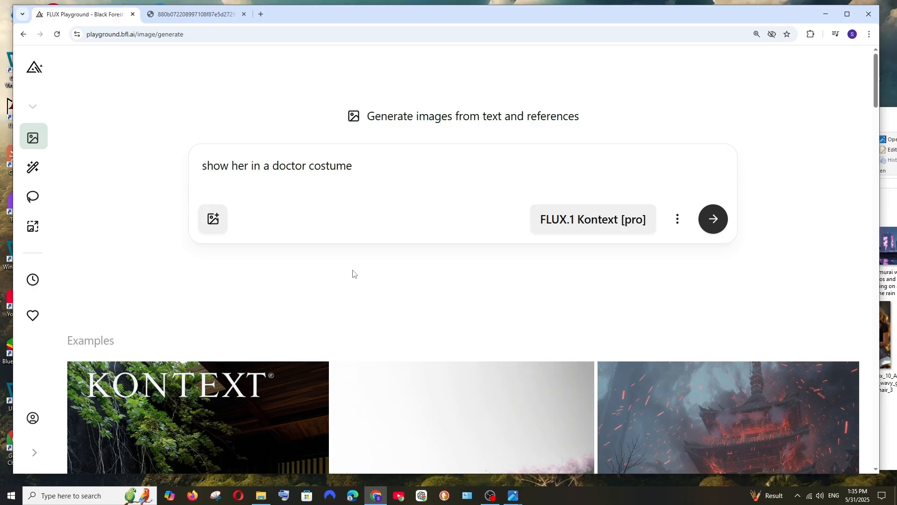
pyautogui.moveTo(535, 318)
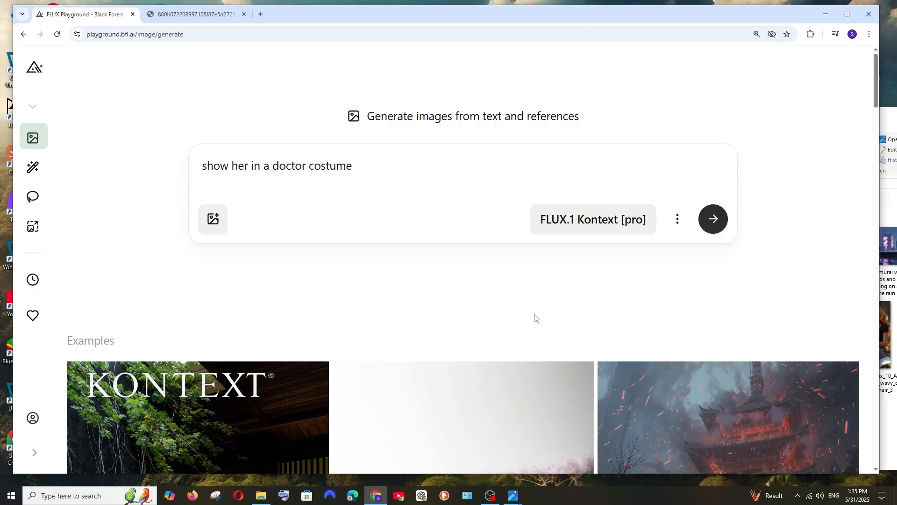
pyautogui.moveTo(538, 314)
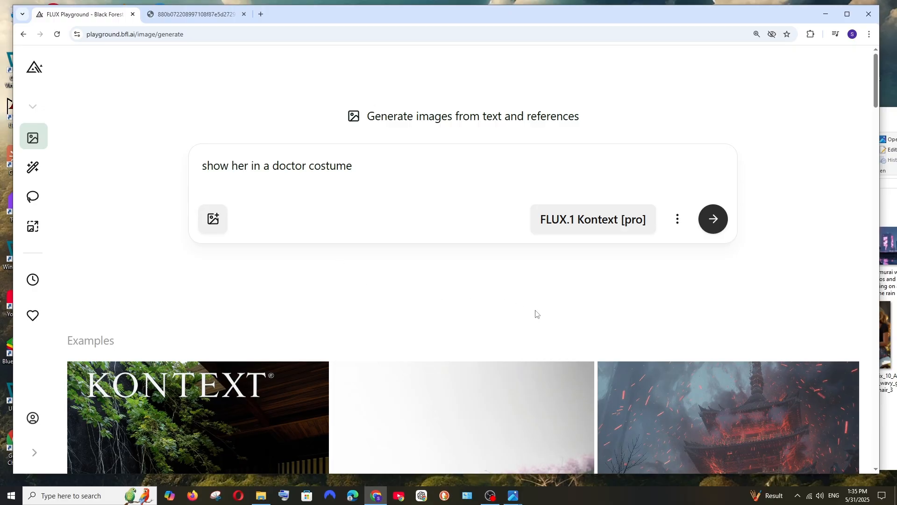